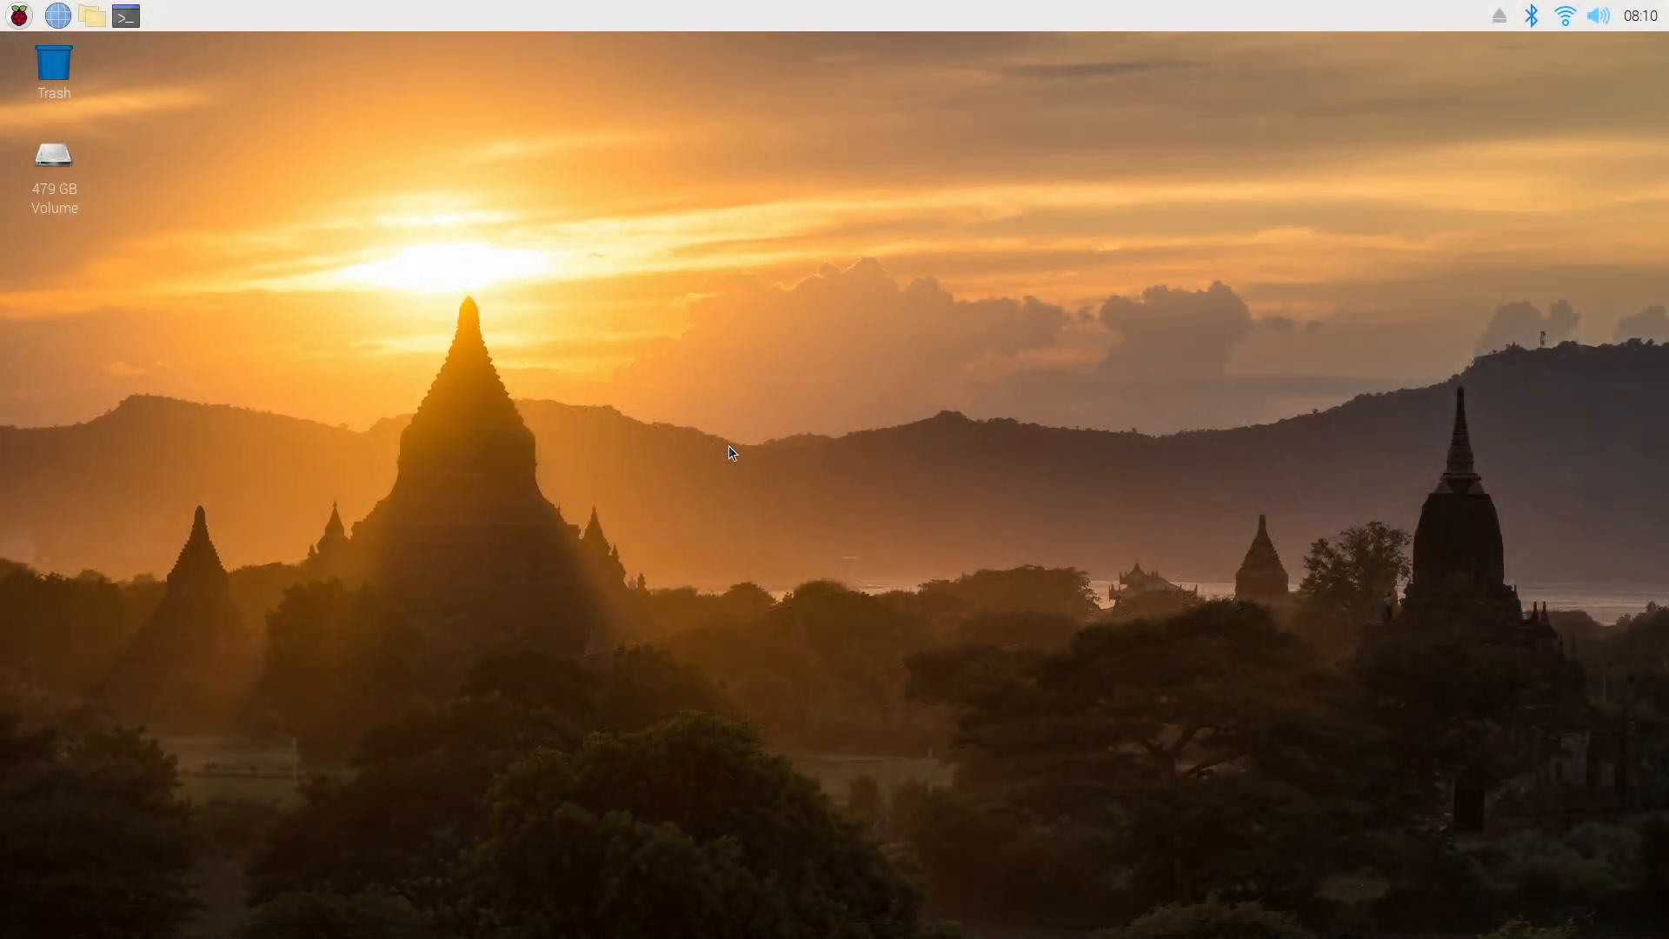
pyautogui.moveTo(3, 247)
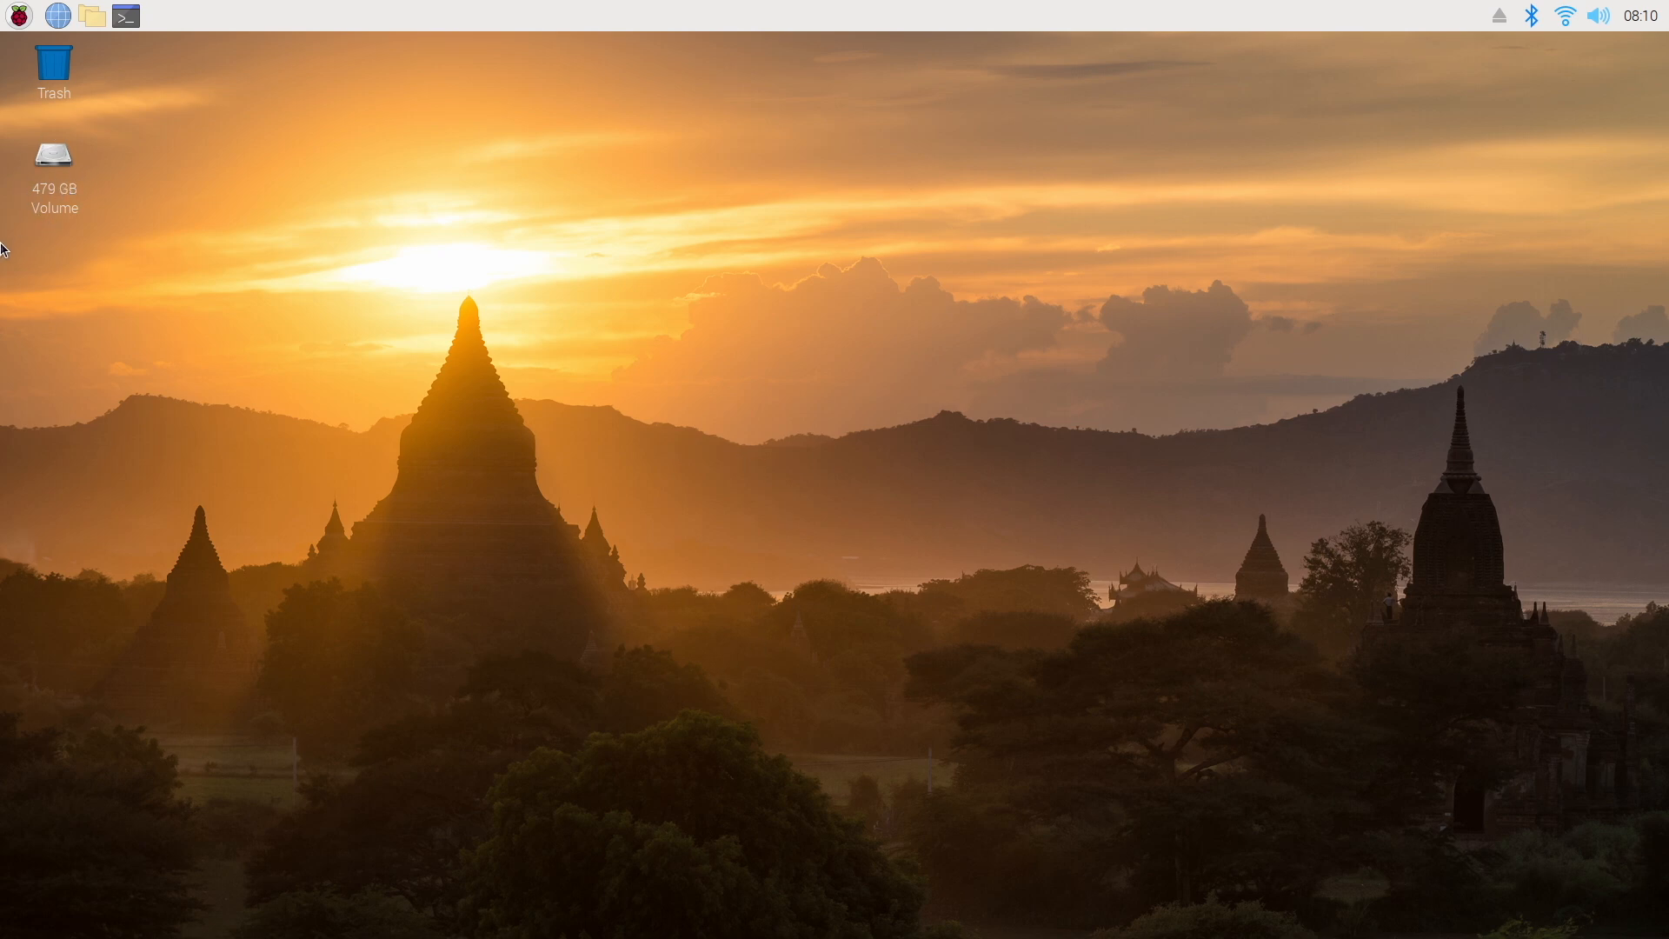
pyautogui.moveTo(90, 225)
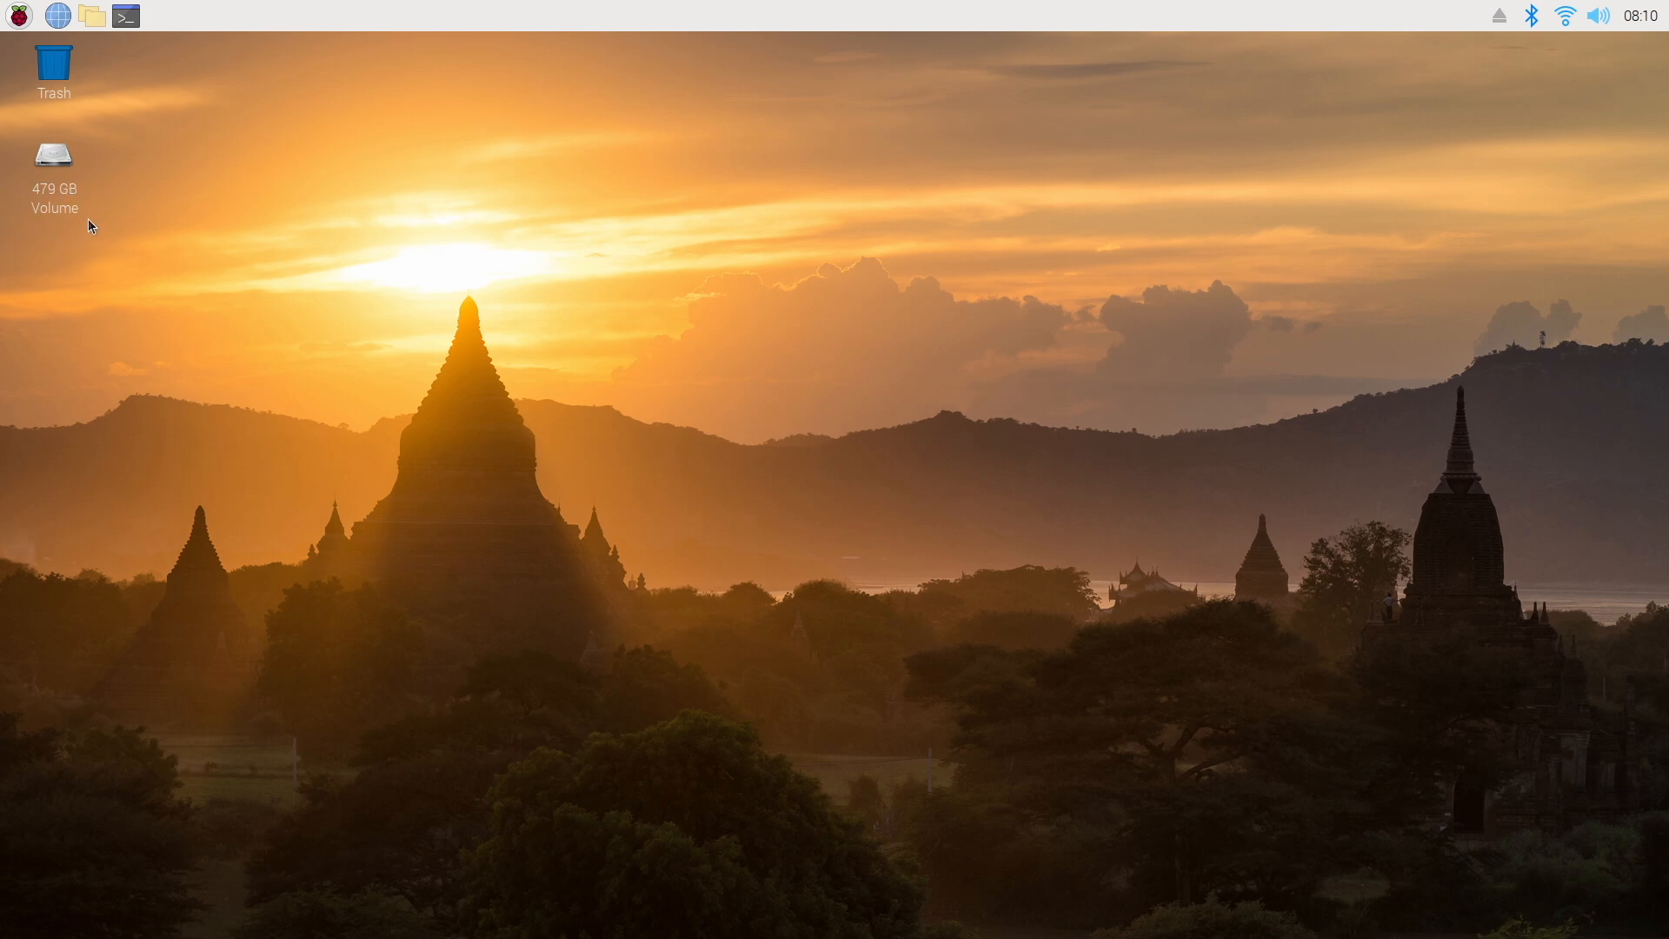
pyautogui.moveTo(532, 342)
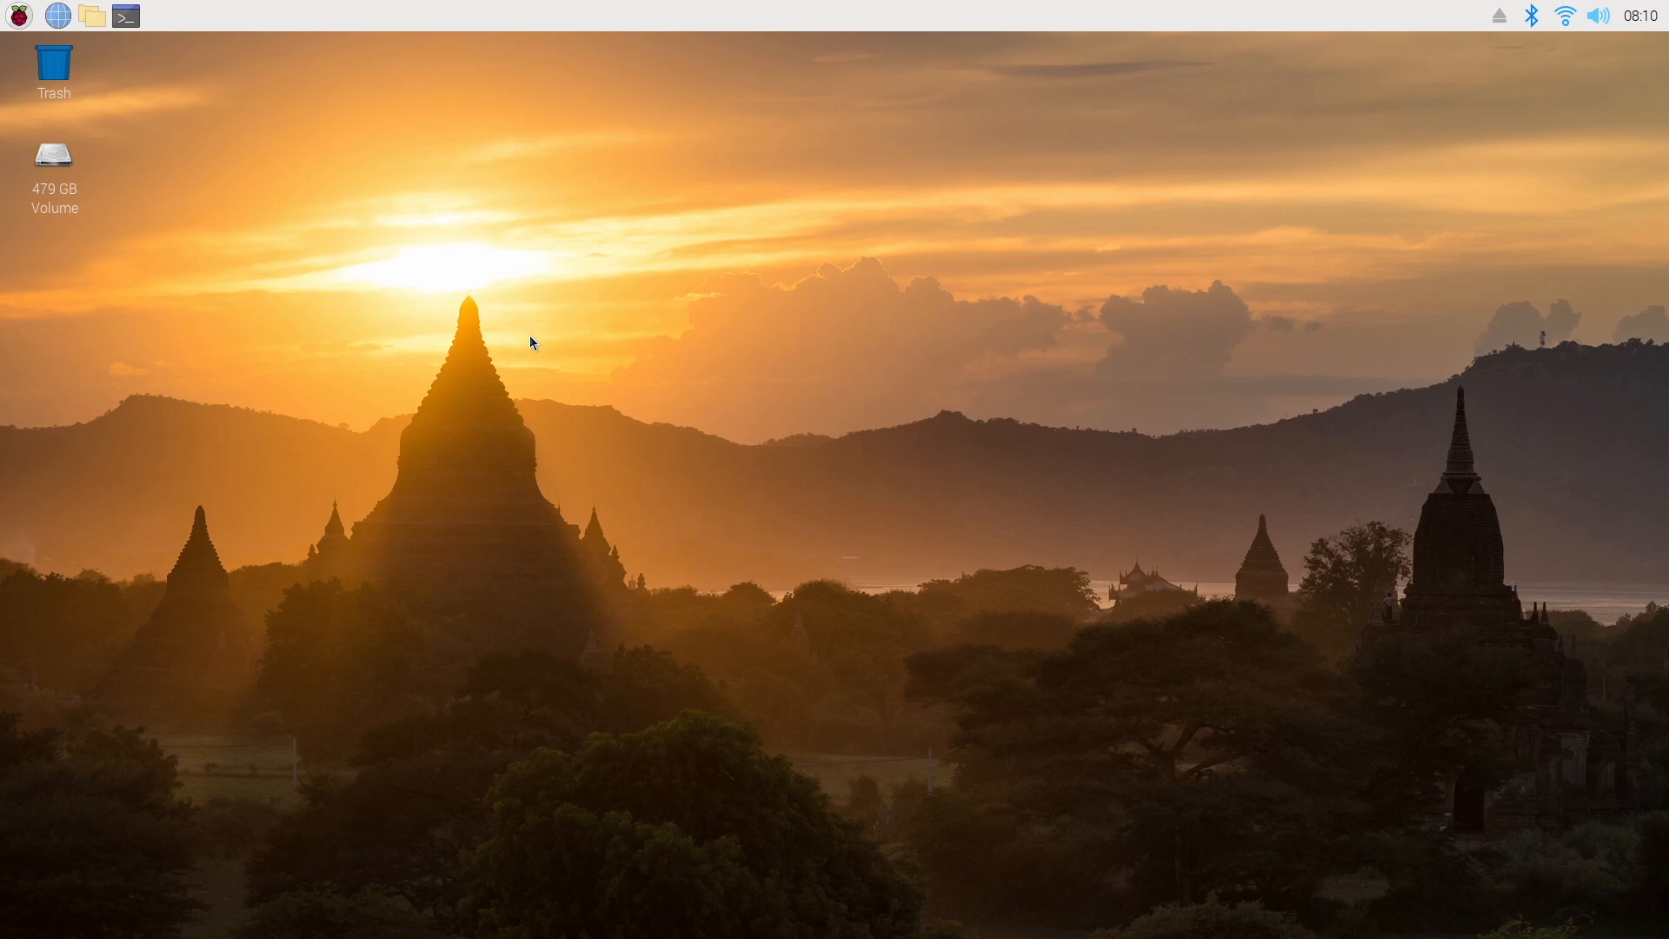
pyautogui.moveTo(515, 334)
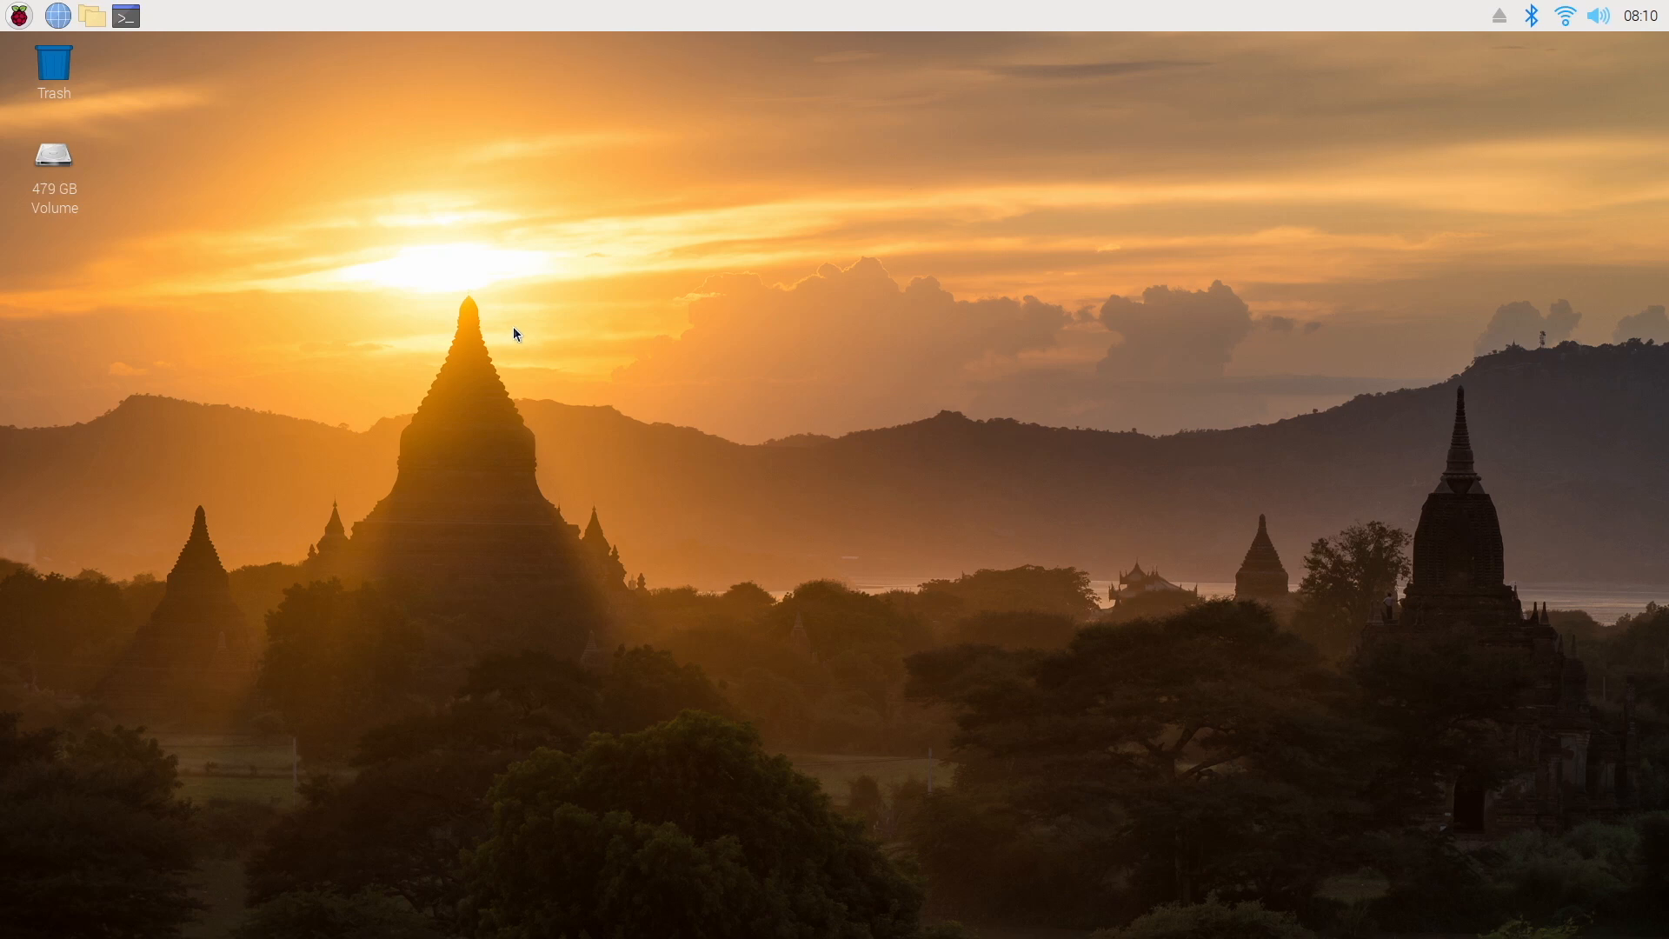
pyautogui.moveTo(1302, 389)
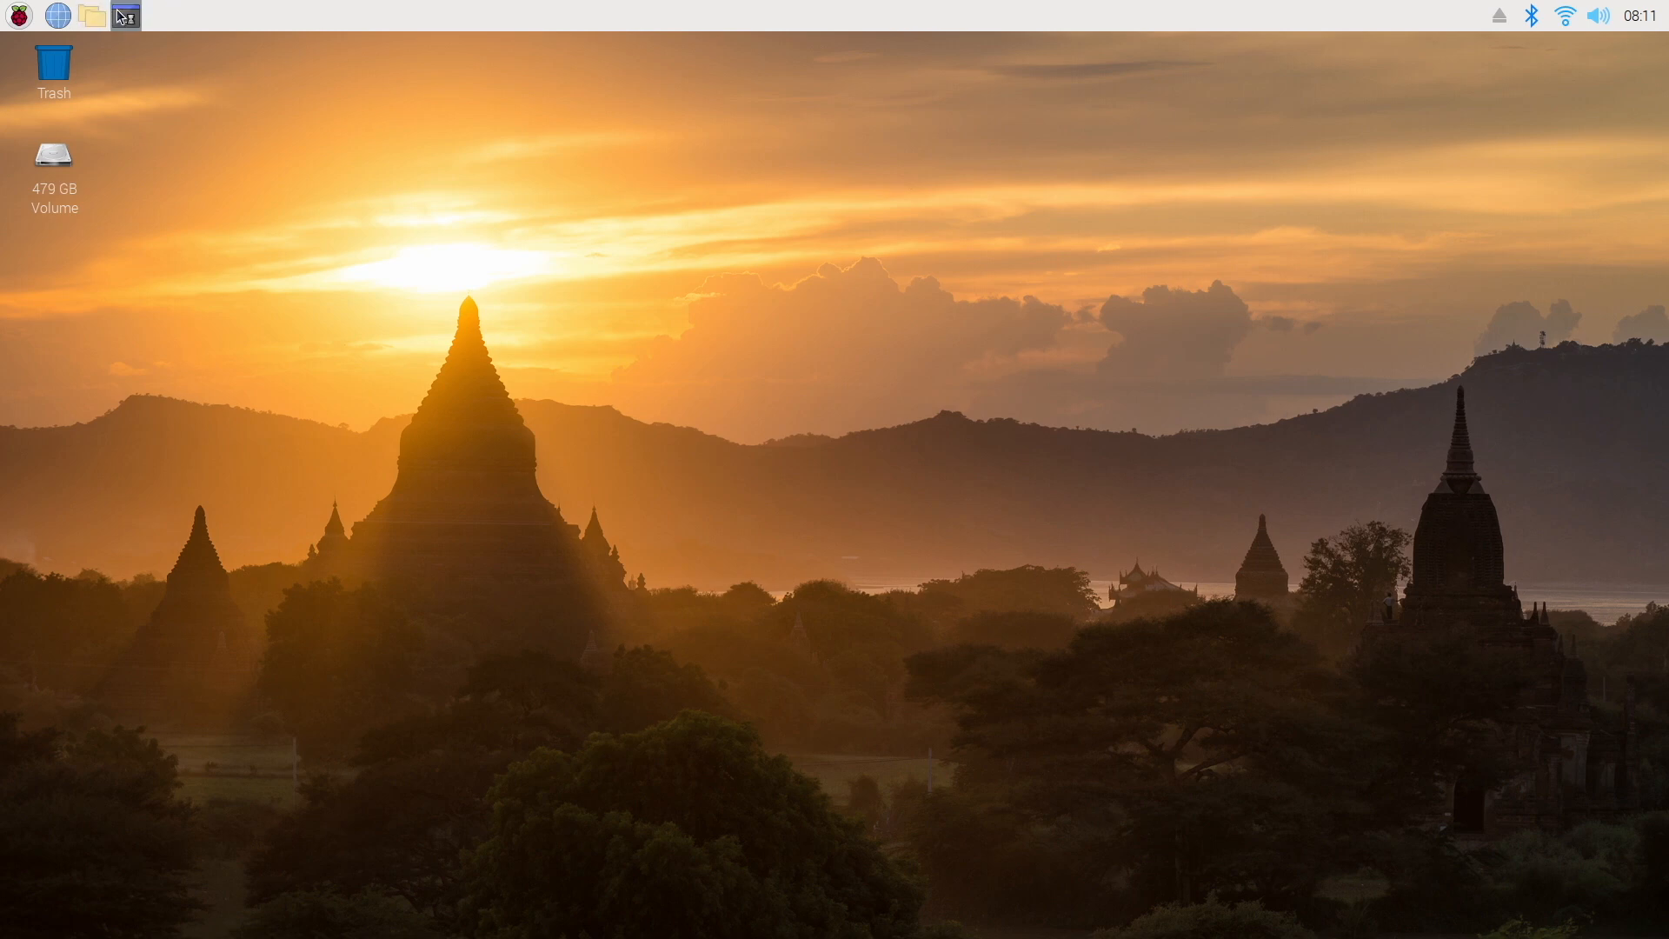
# Launch SD Card Copier from Accessories and choose the PNY CS900 480GB SSD as destination
pyautogui.click(126, 16)
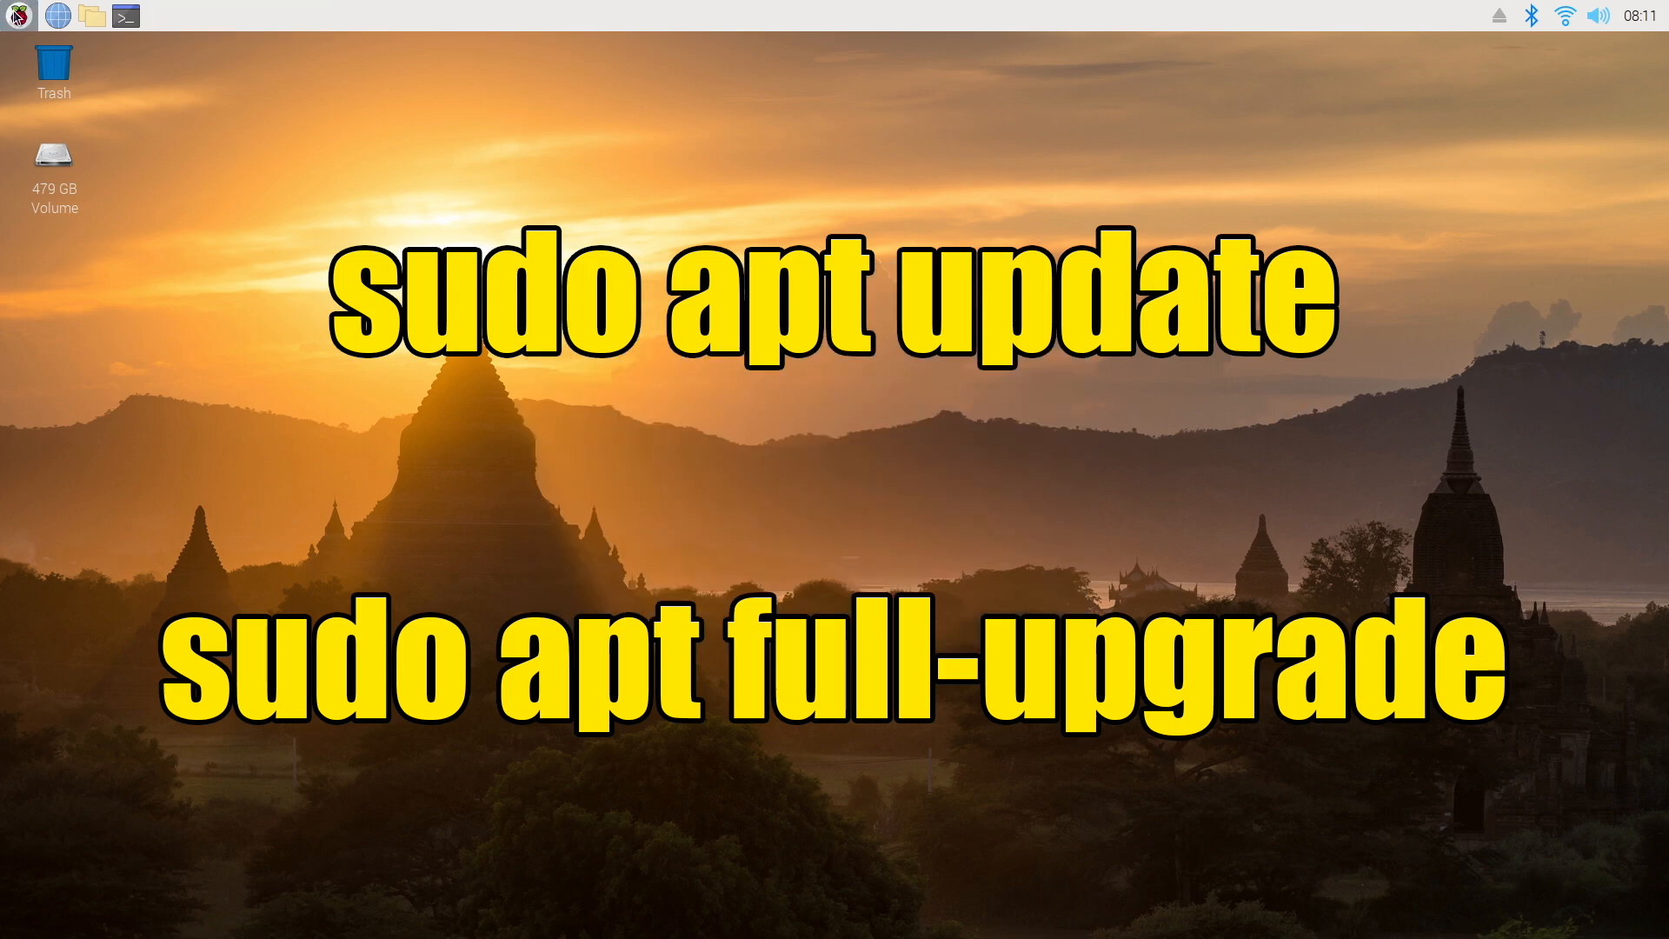
pyautogui.click(17, 16)
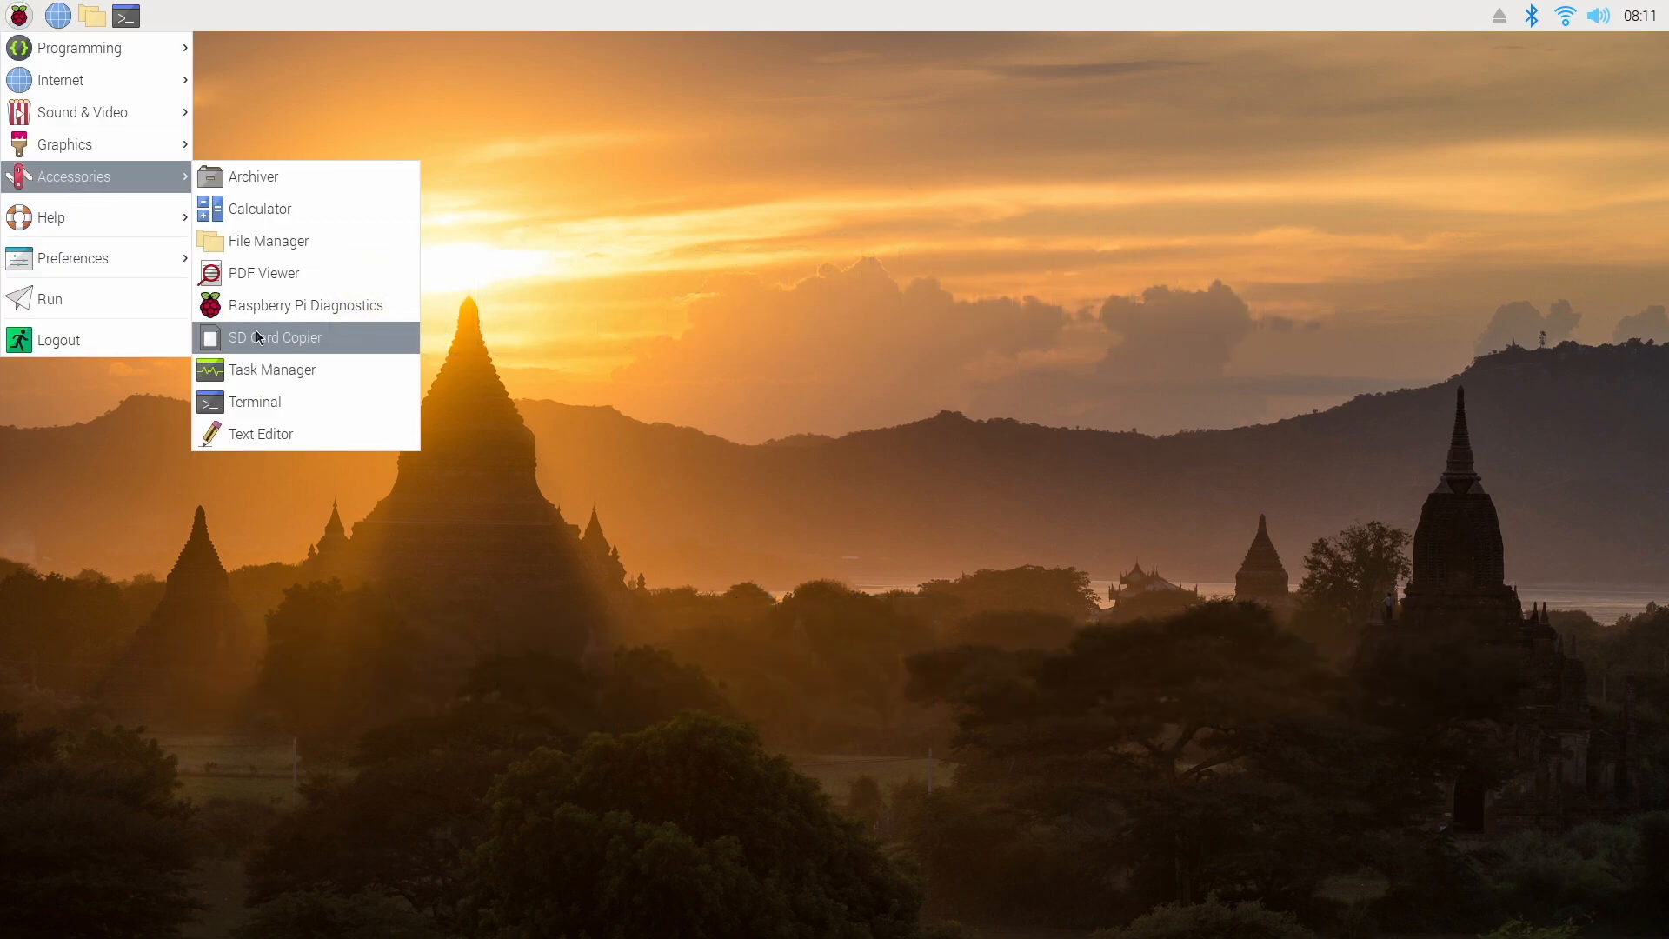
pyautogui.click(275, 337)
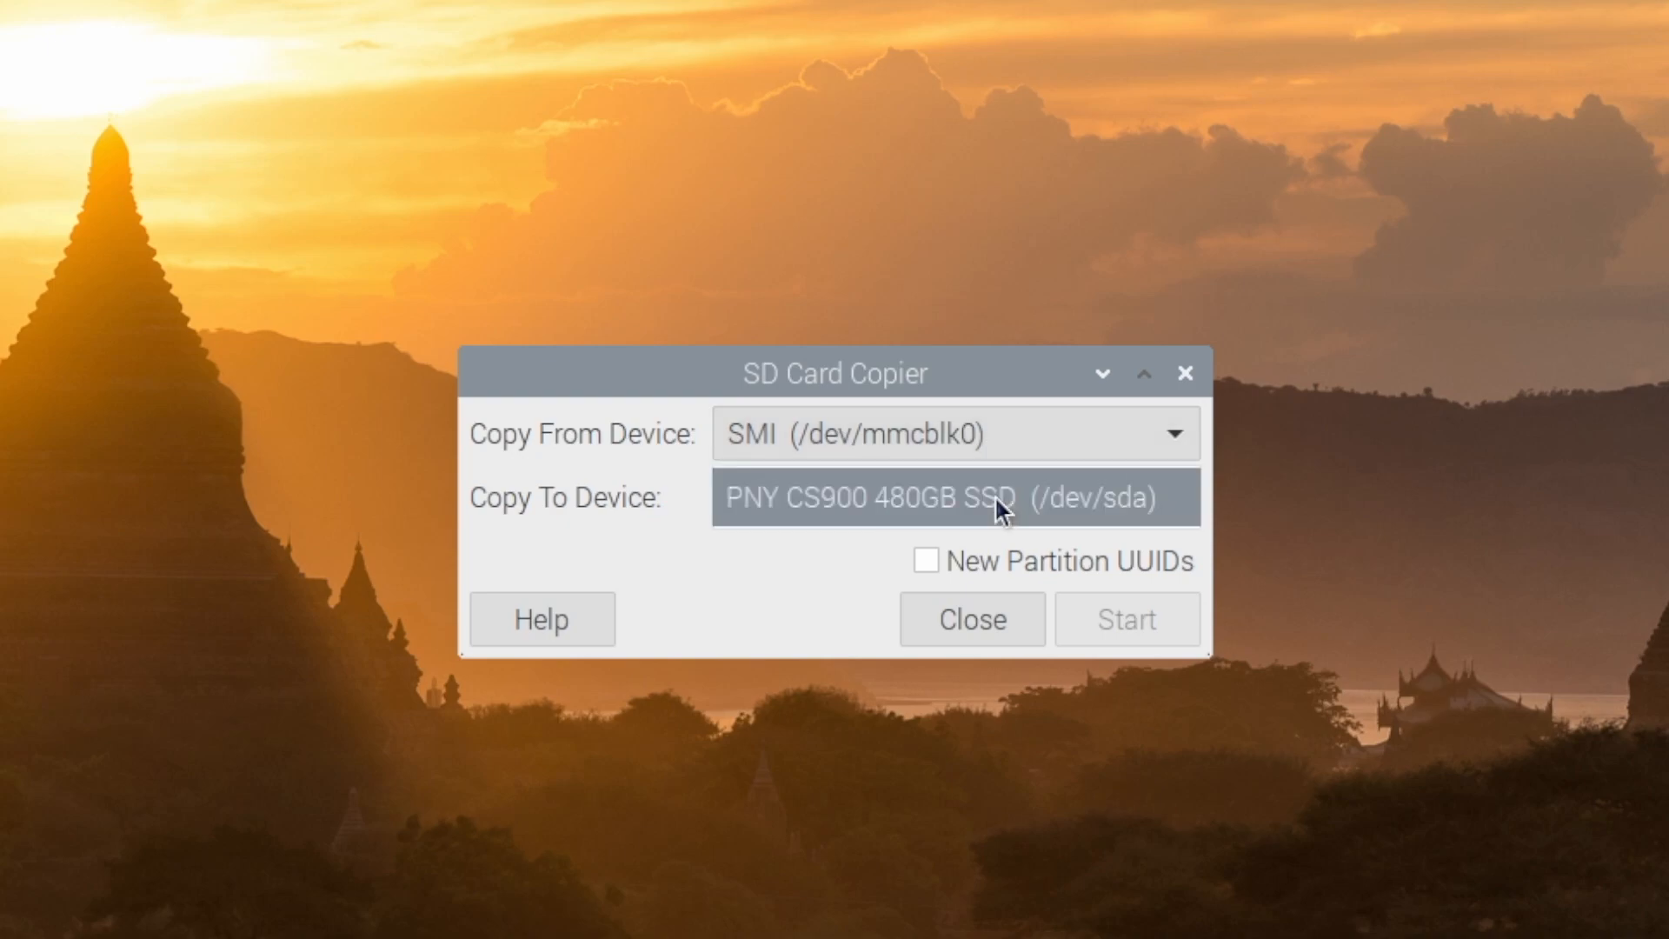
pyautogui.click(955, 498)
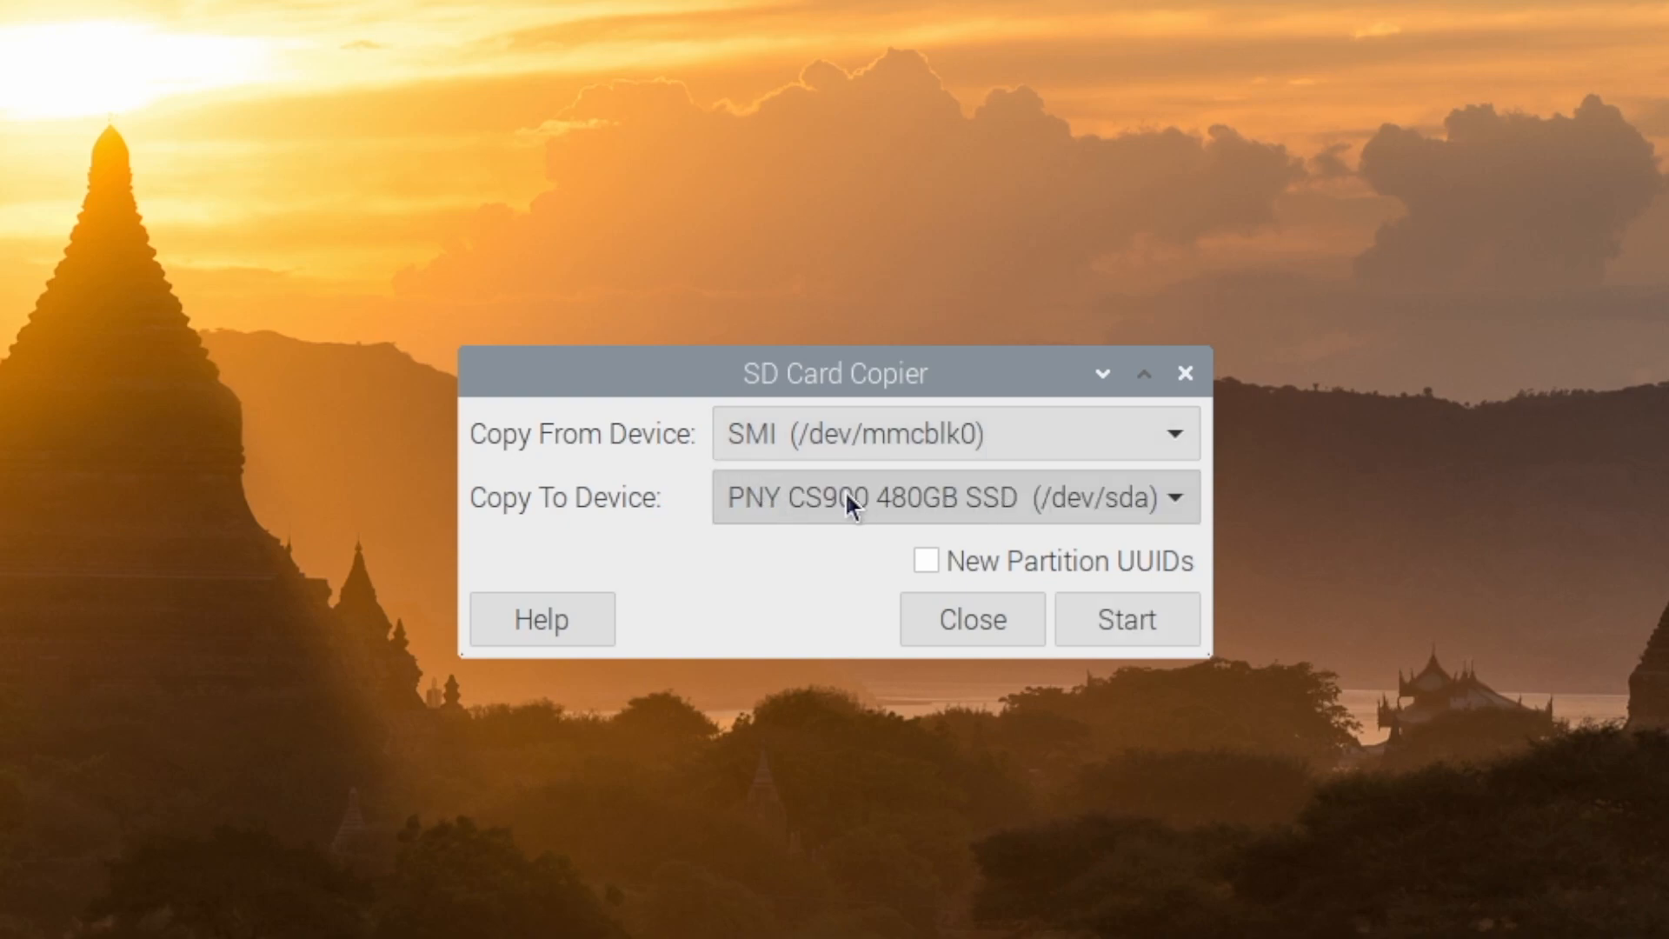
pyautogui.moveTo(852, 433)
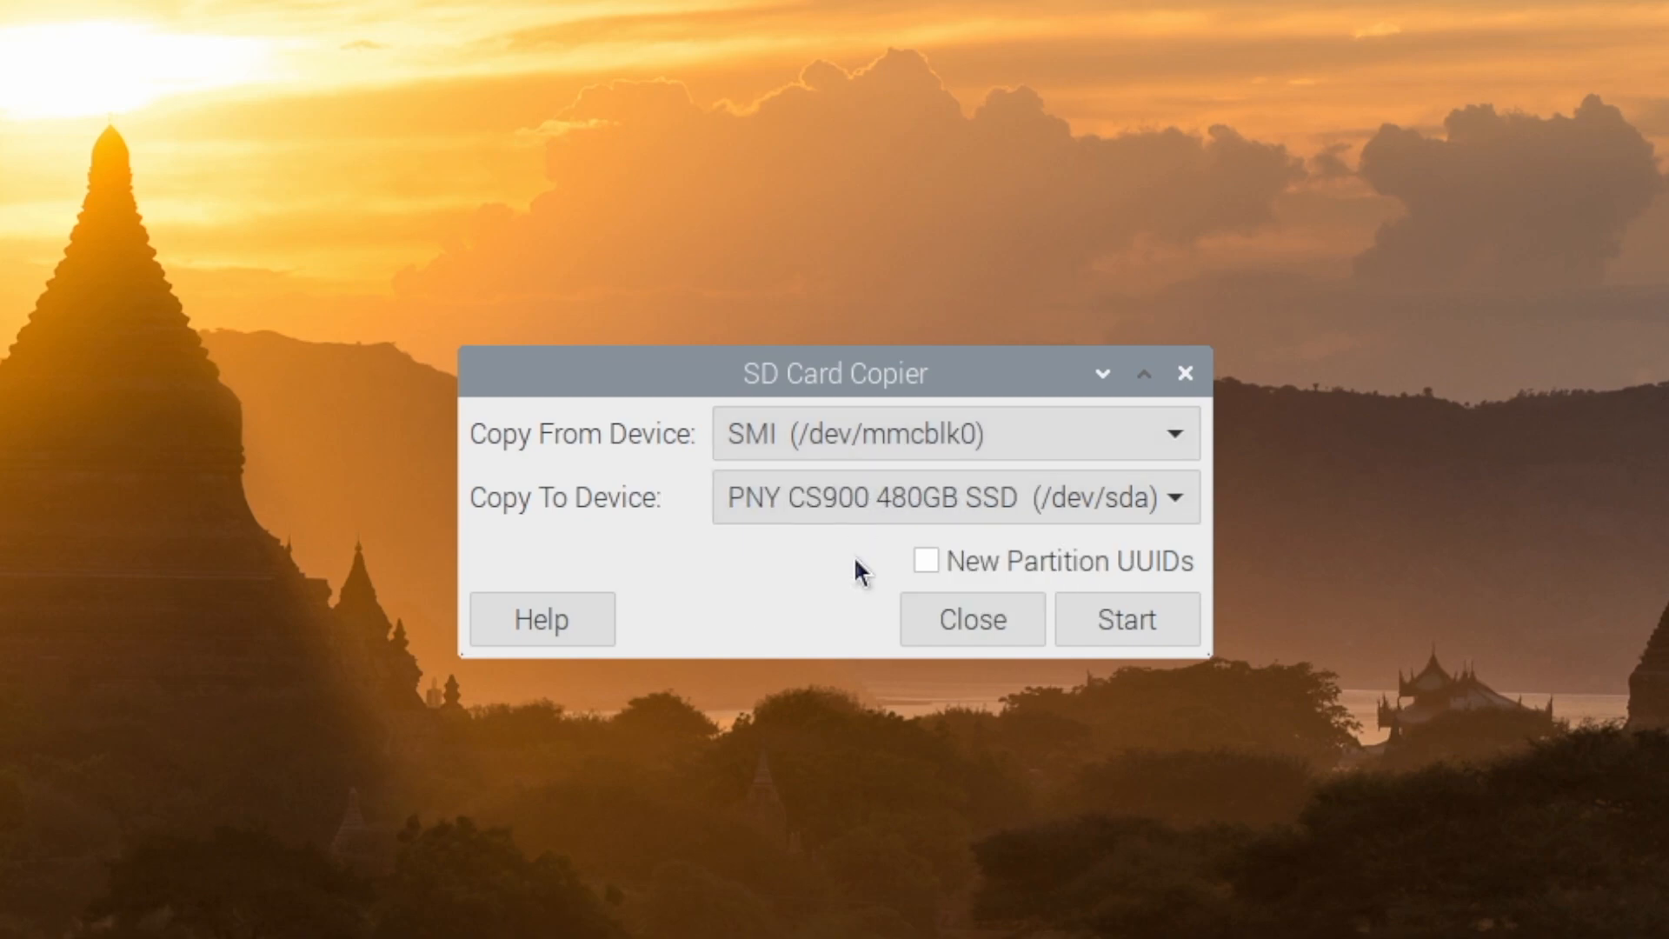
pyautogui.moveTo(909, 478)
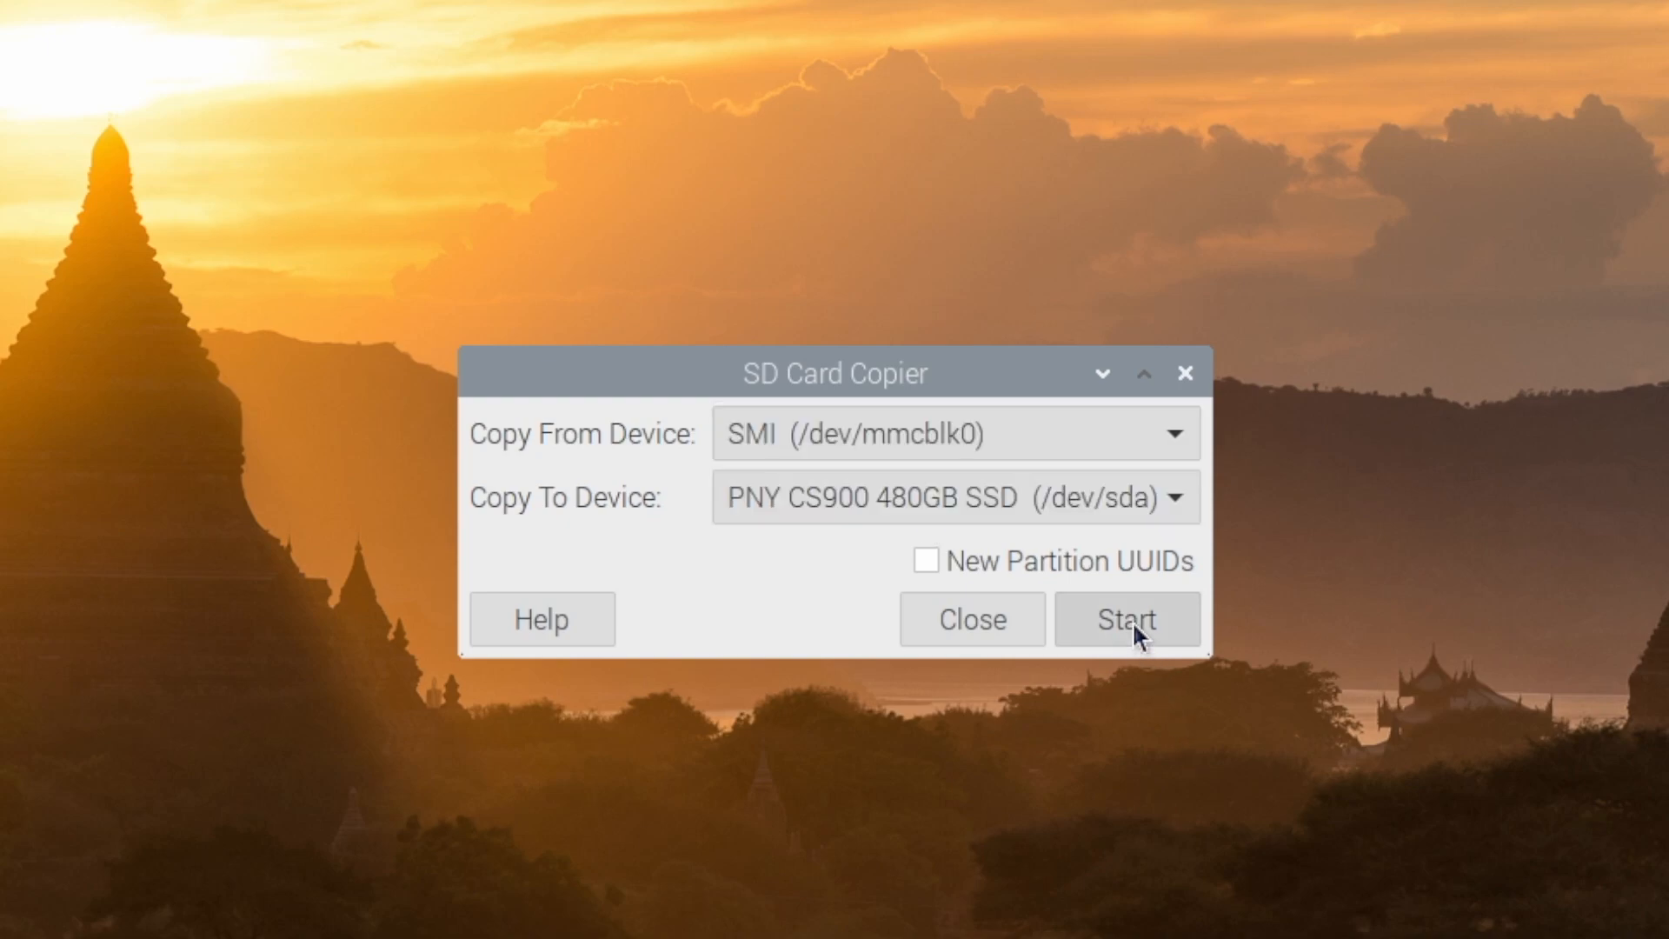
# Copy the microSD system onto the SSD, dismiss the completion message and close the copier
pyautogui.click(1127, 619)
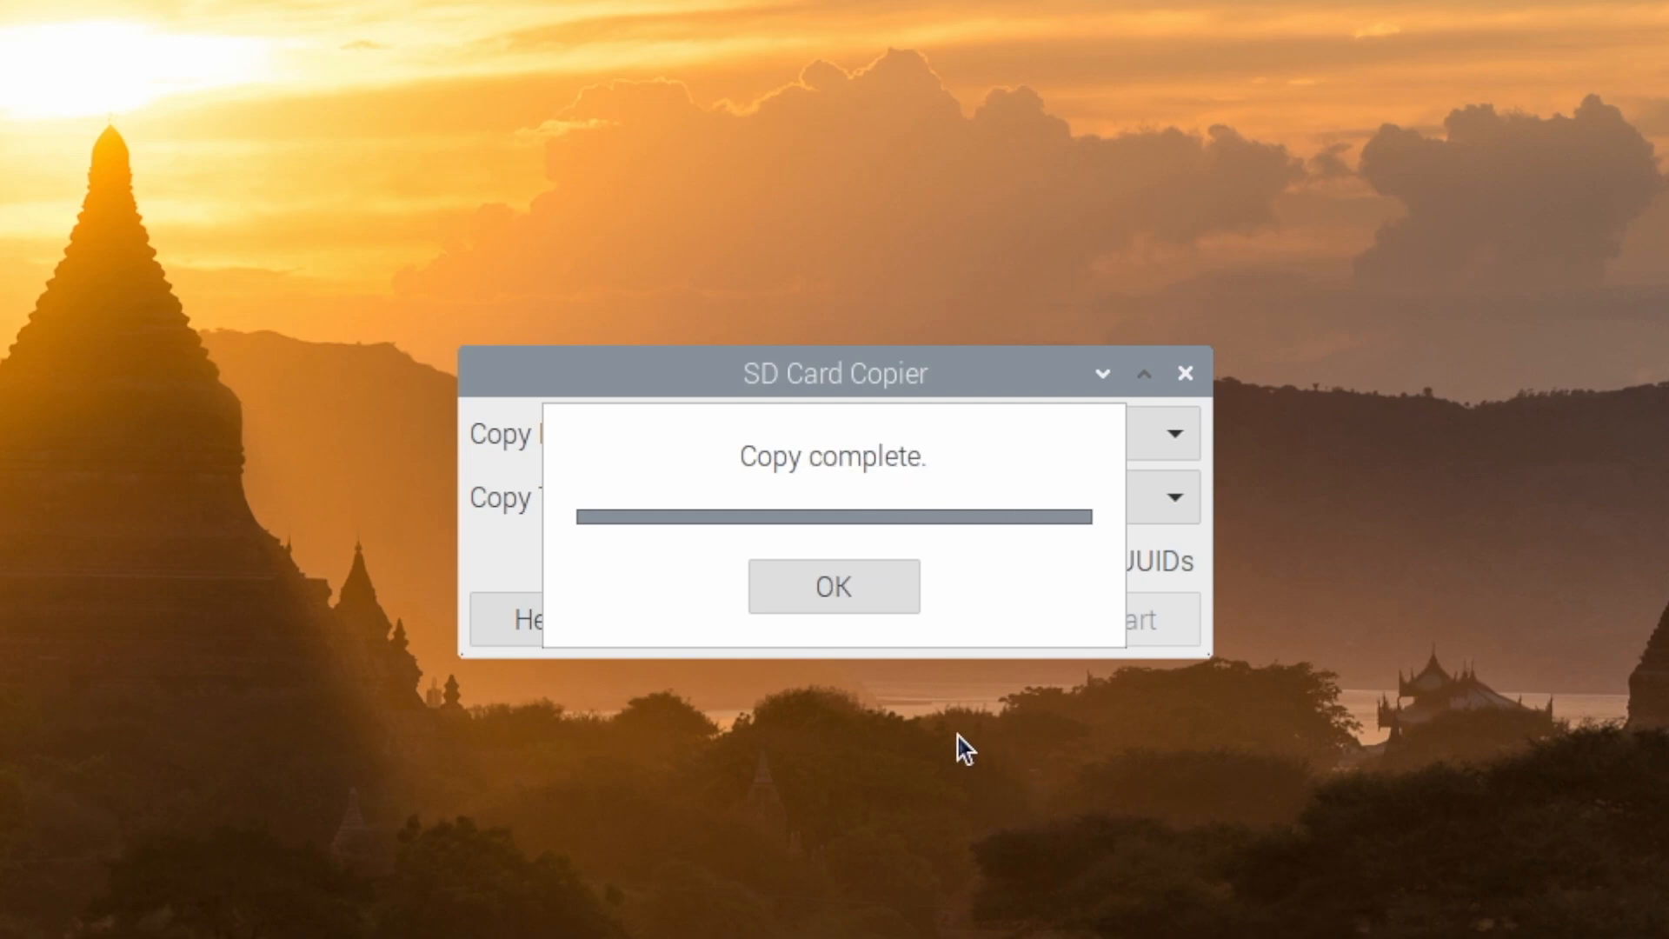
pyautogui.click(833, 586)
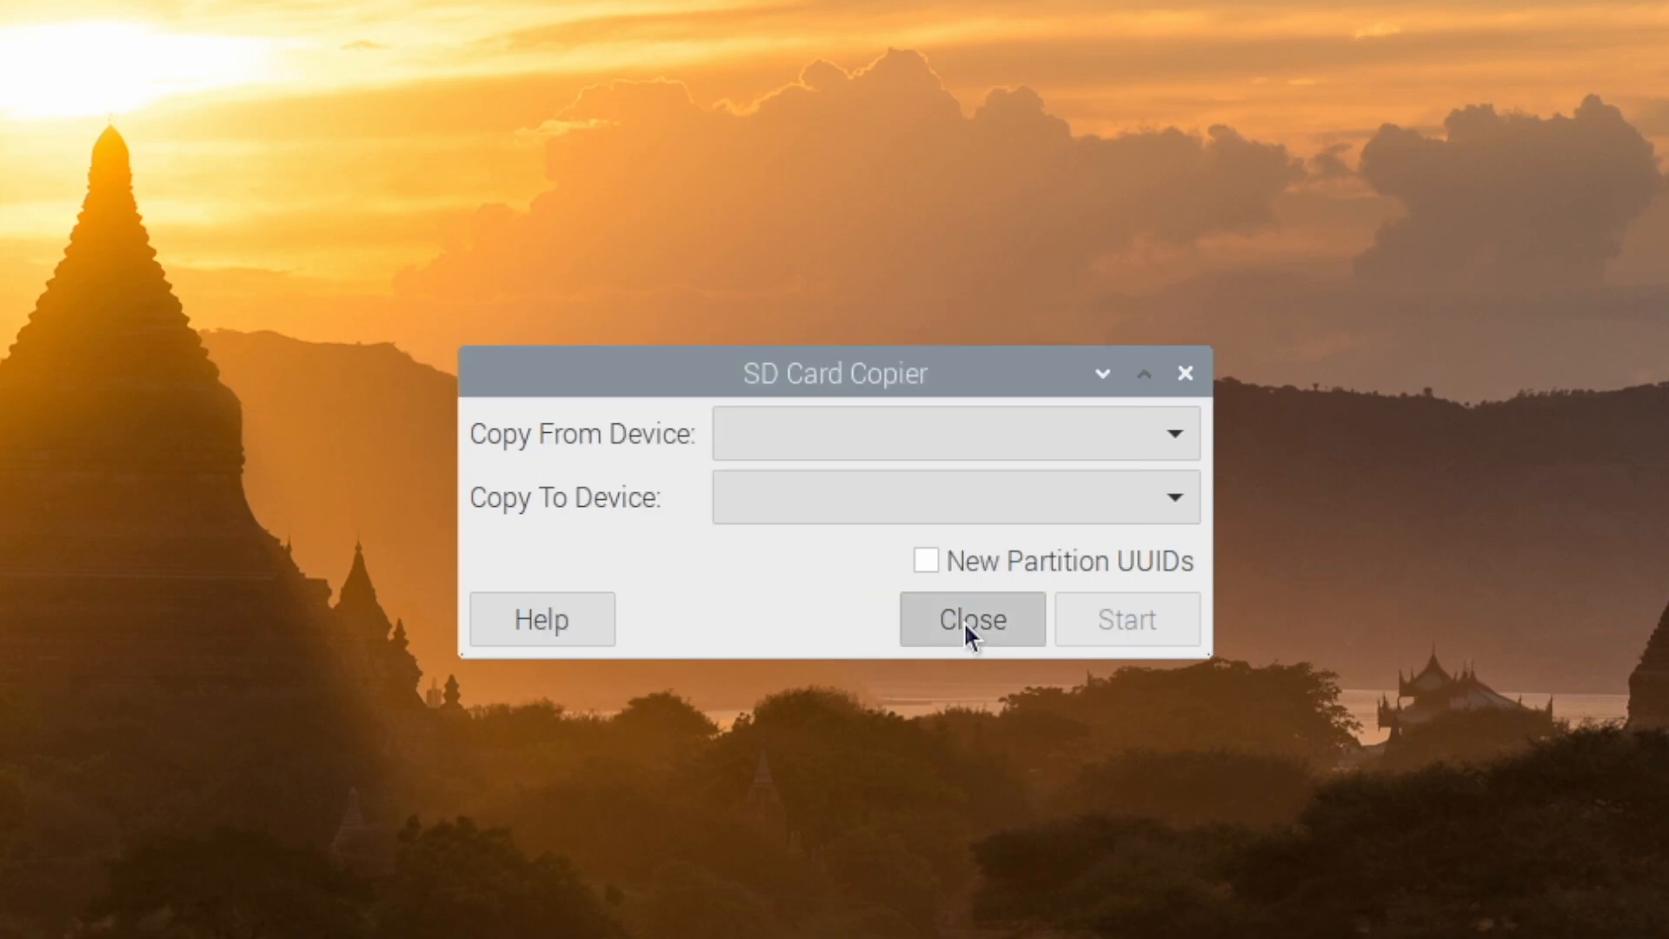
pyautogui.click(971, 619)
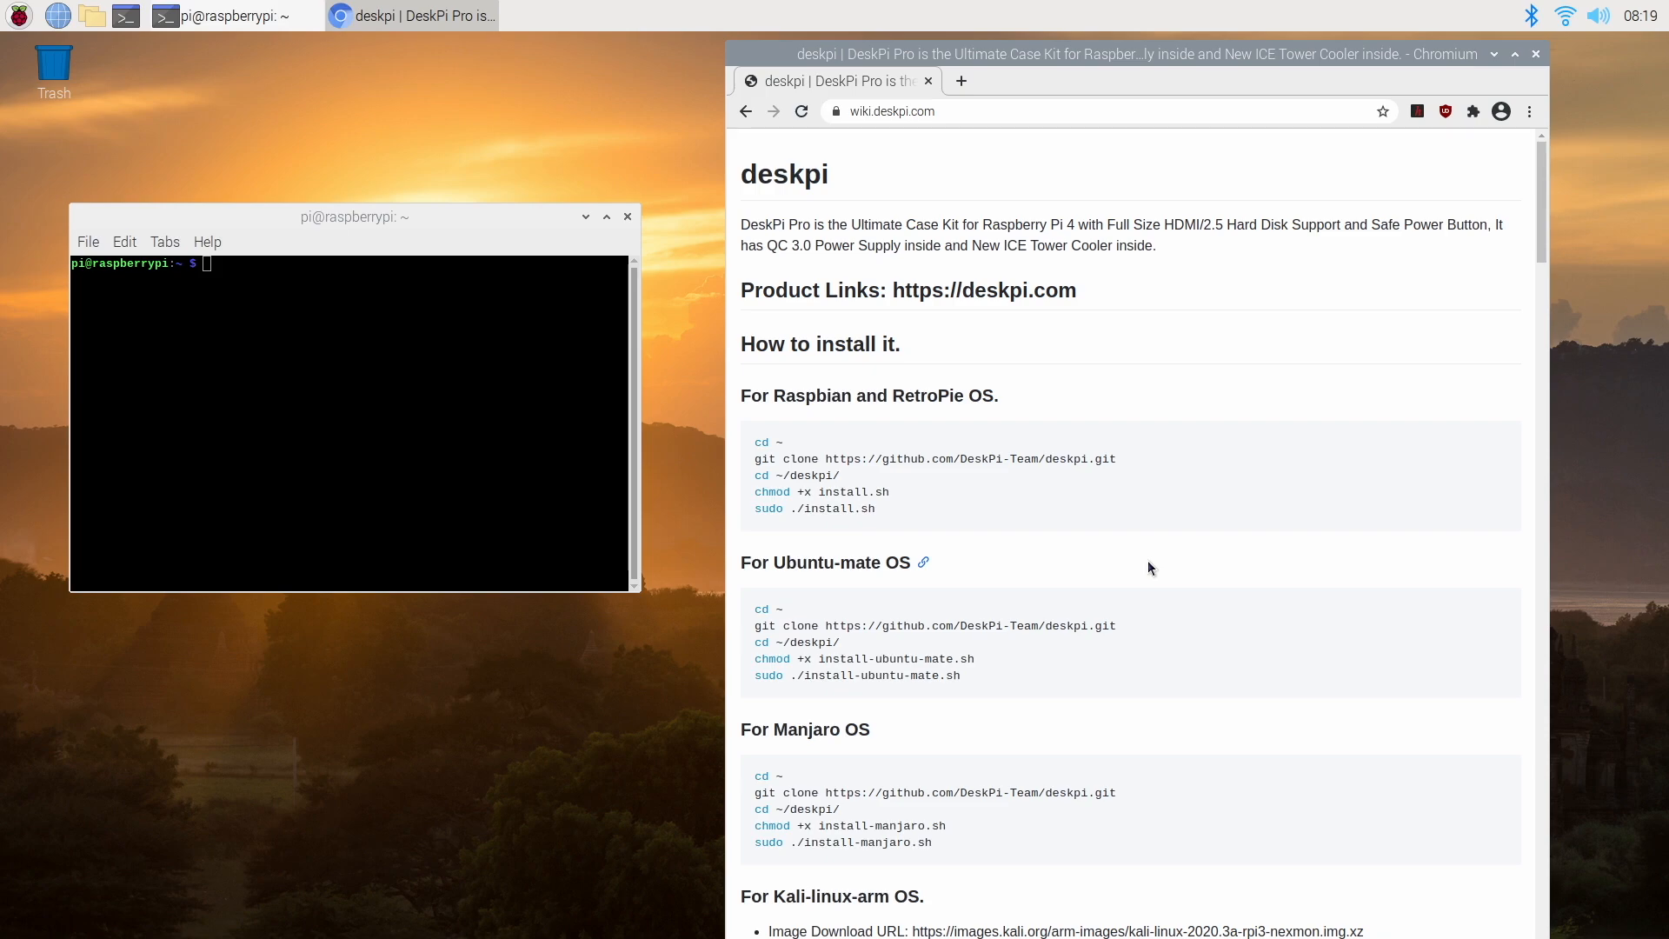
pyautogui.moveTo(765, 386)
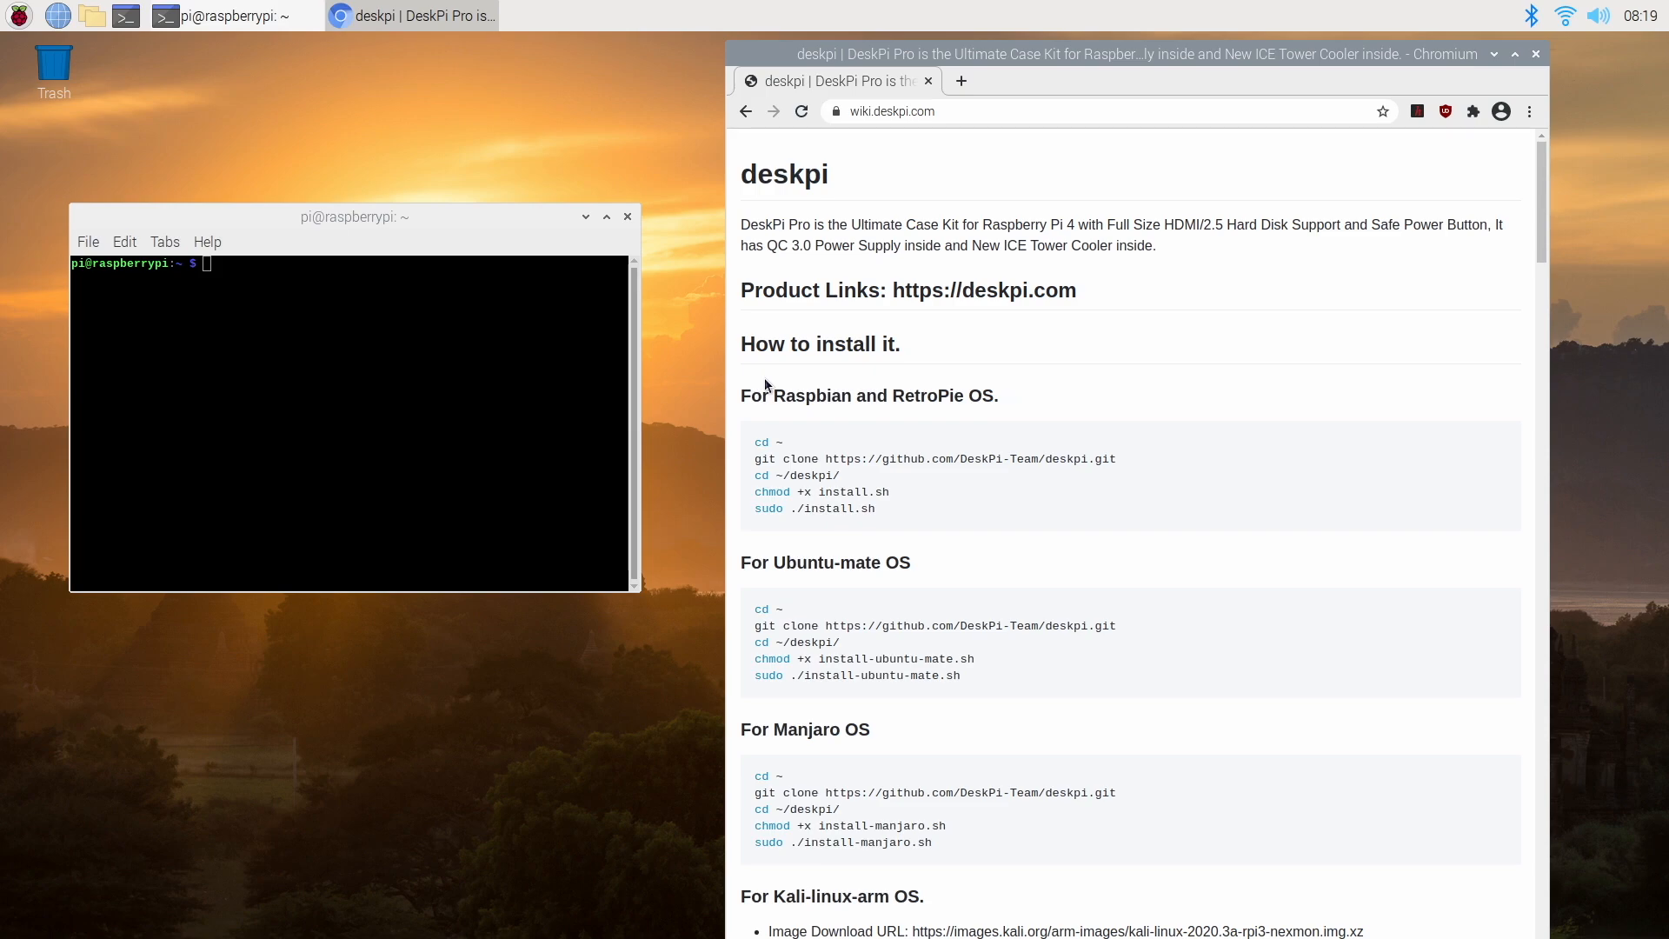
# Review the DeskPi wiki's Raspbian and RetroPie commands and bring up the copy menu on 'cd ~'
pyautogui.scroll(-3)
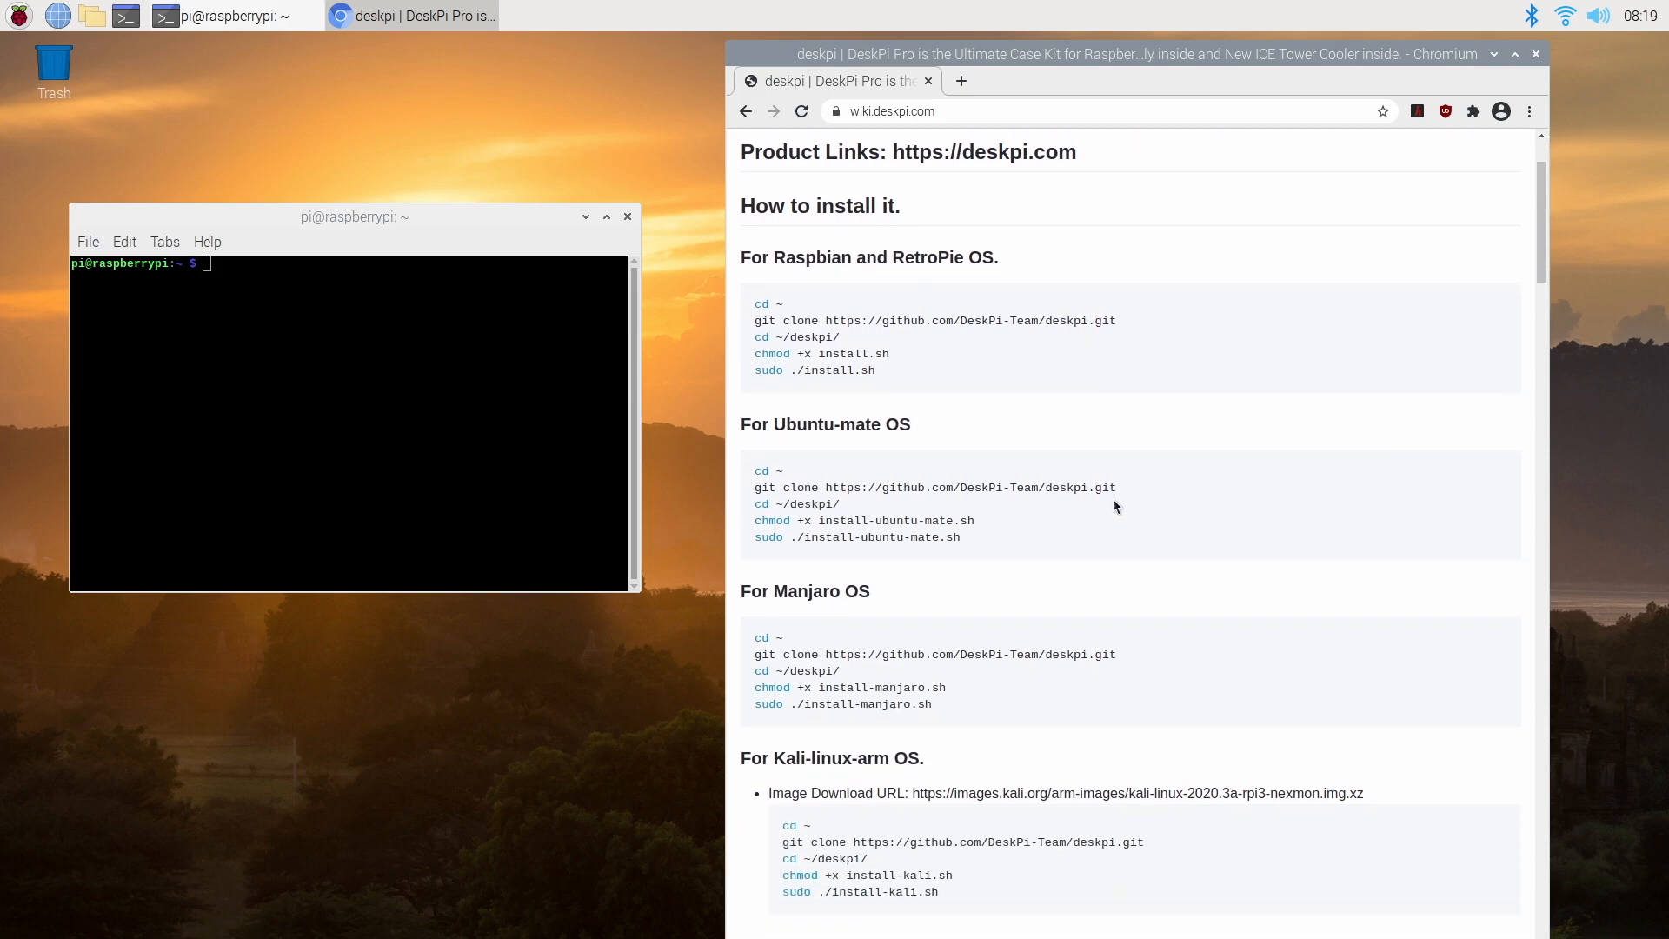
pyautogui.scroll(-3)
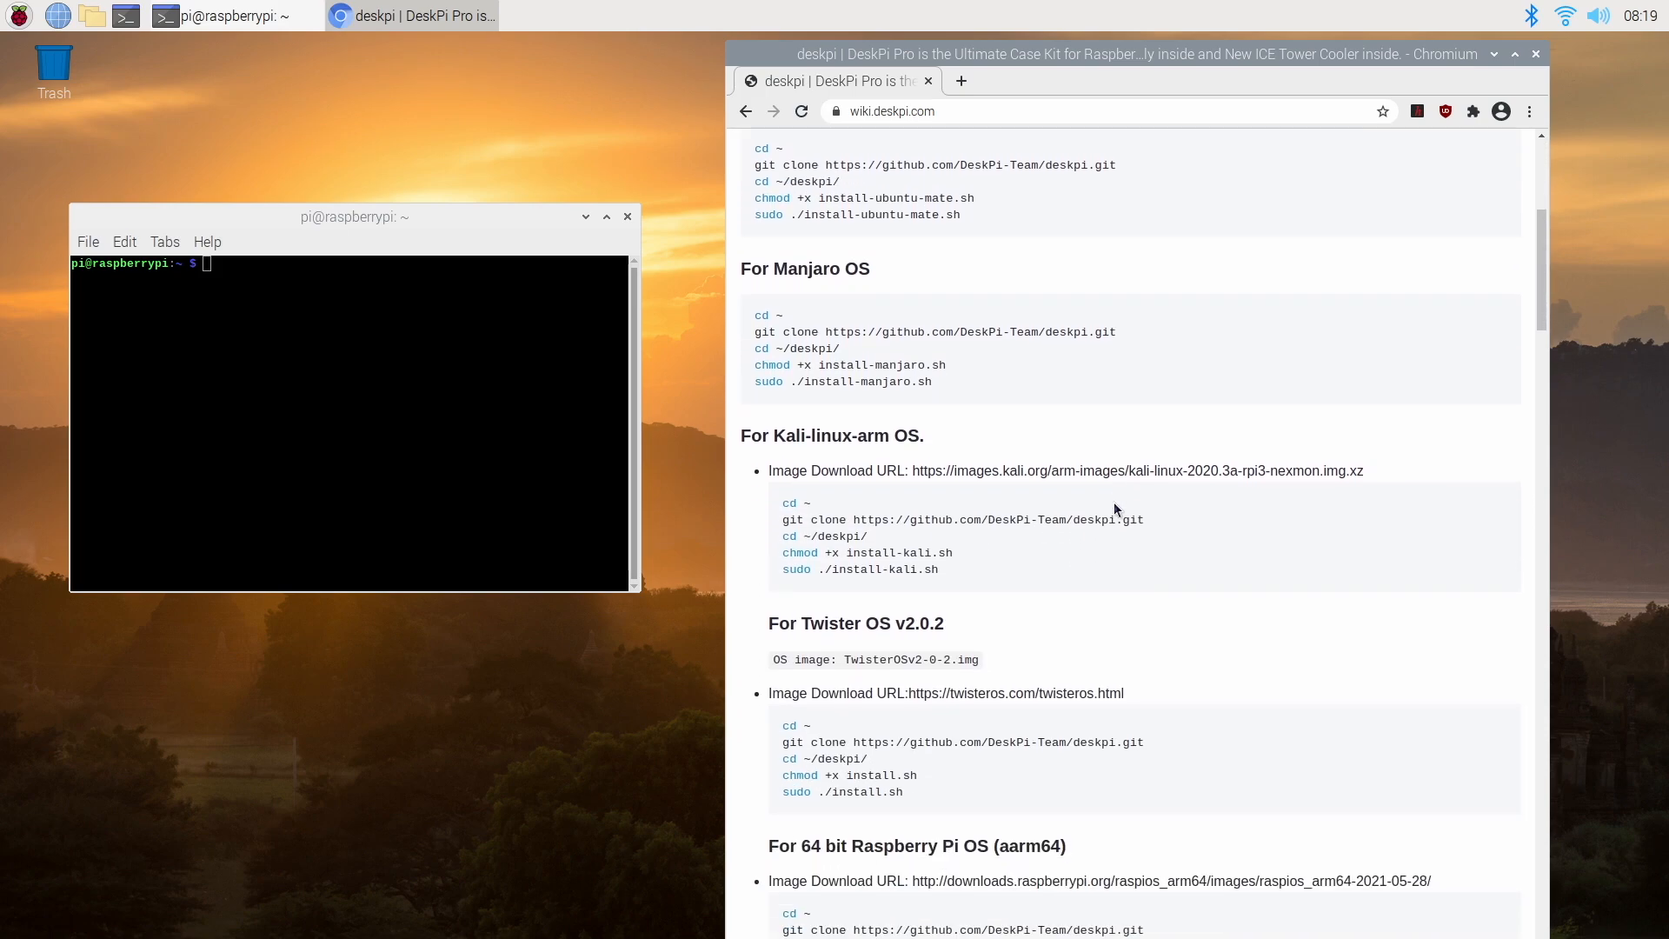
pyautogui.scroll(-3)
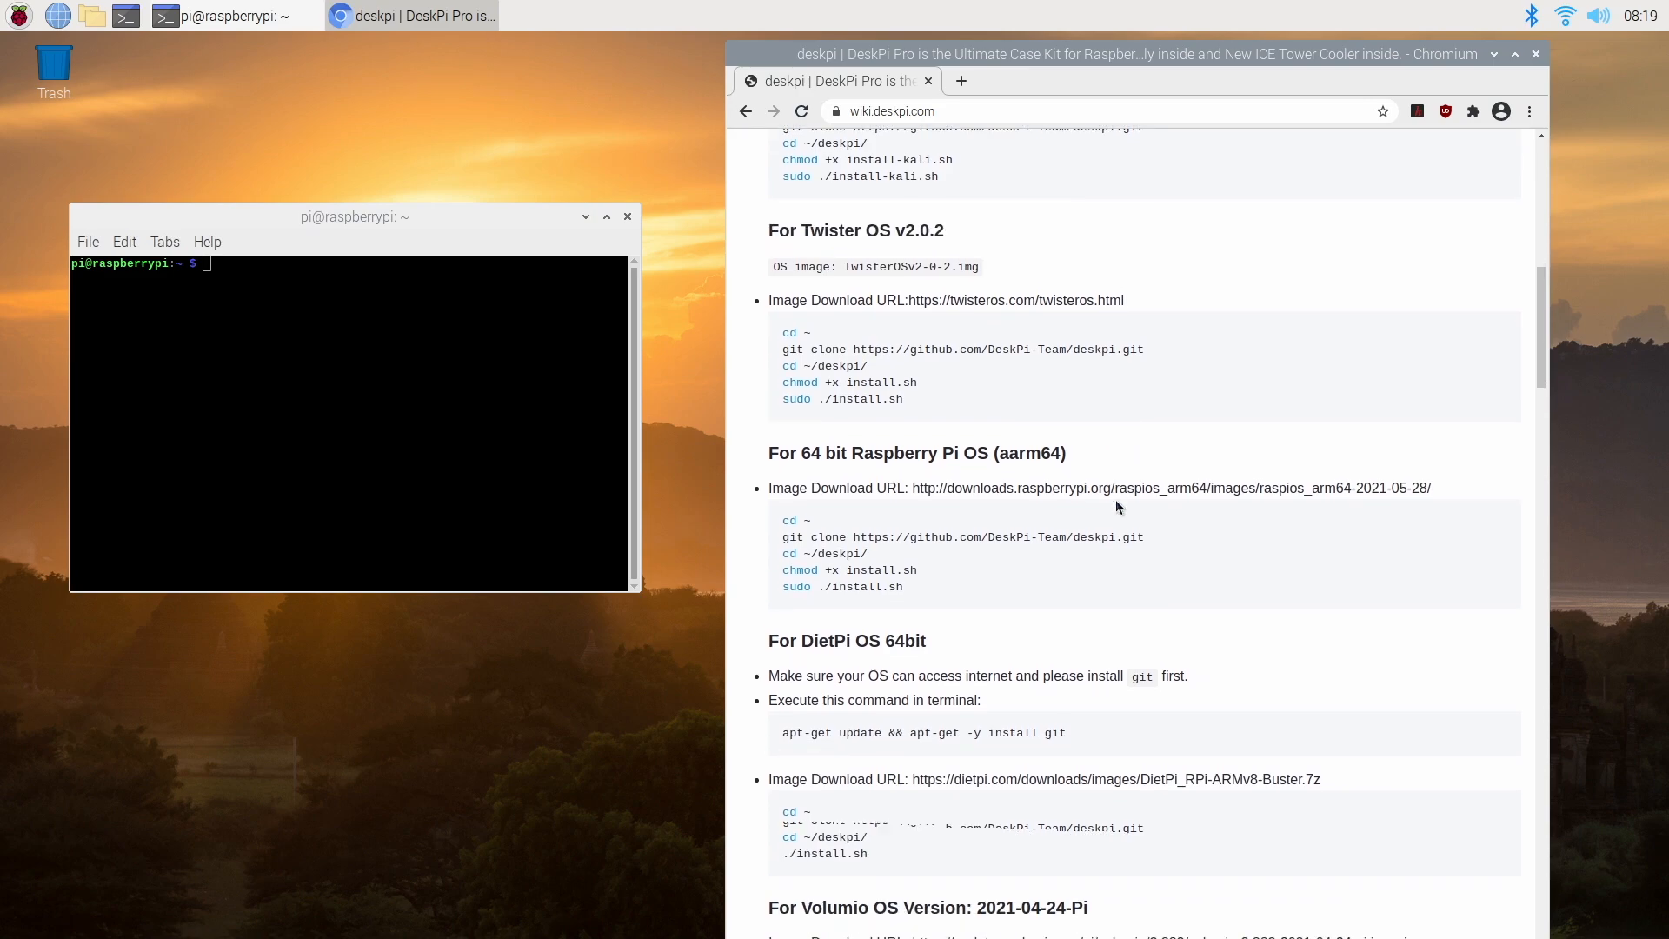
pyautogui.scroll(-3)
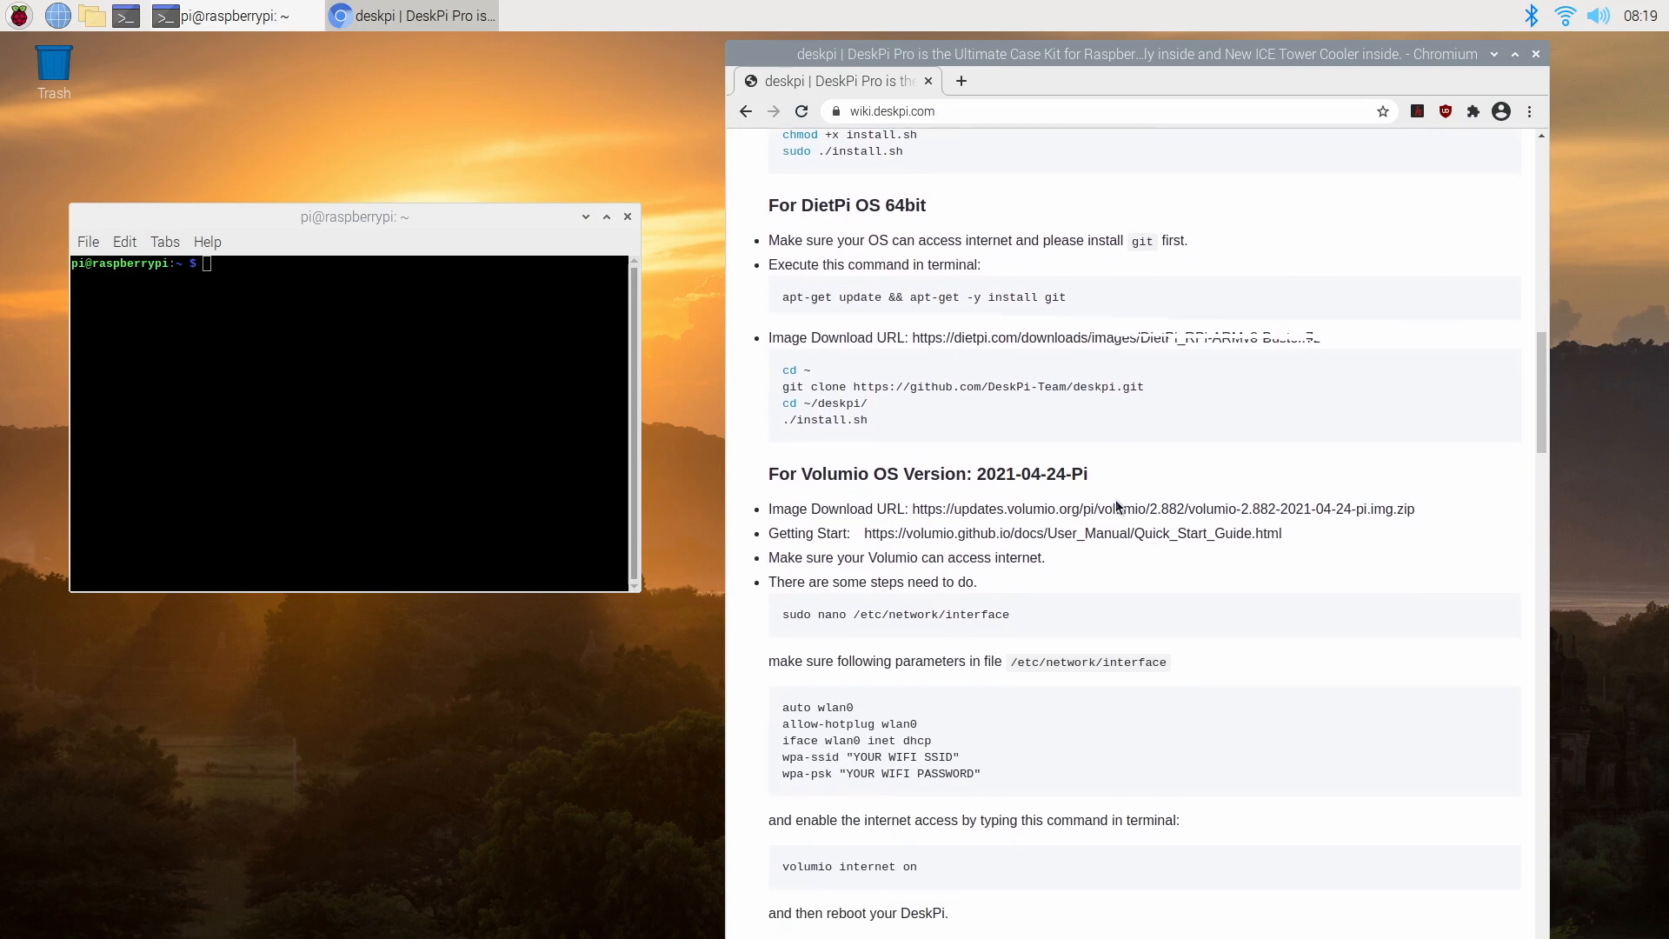
pyautogui.scroll(-3)
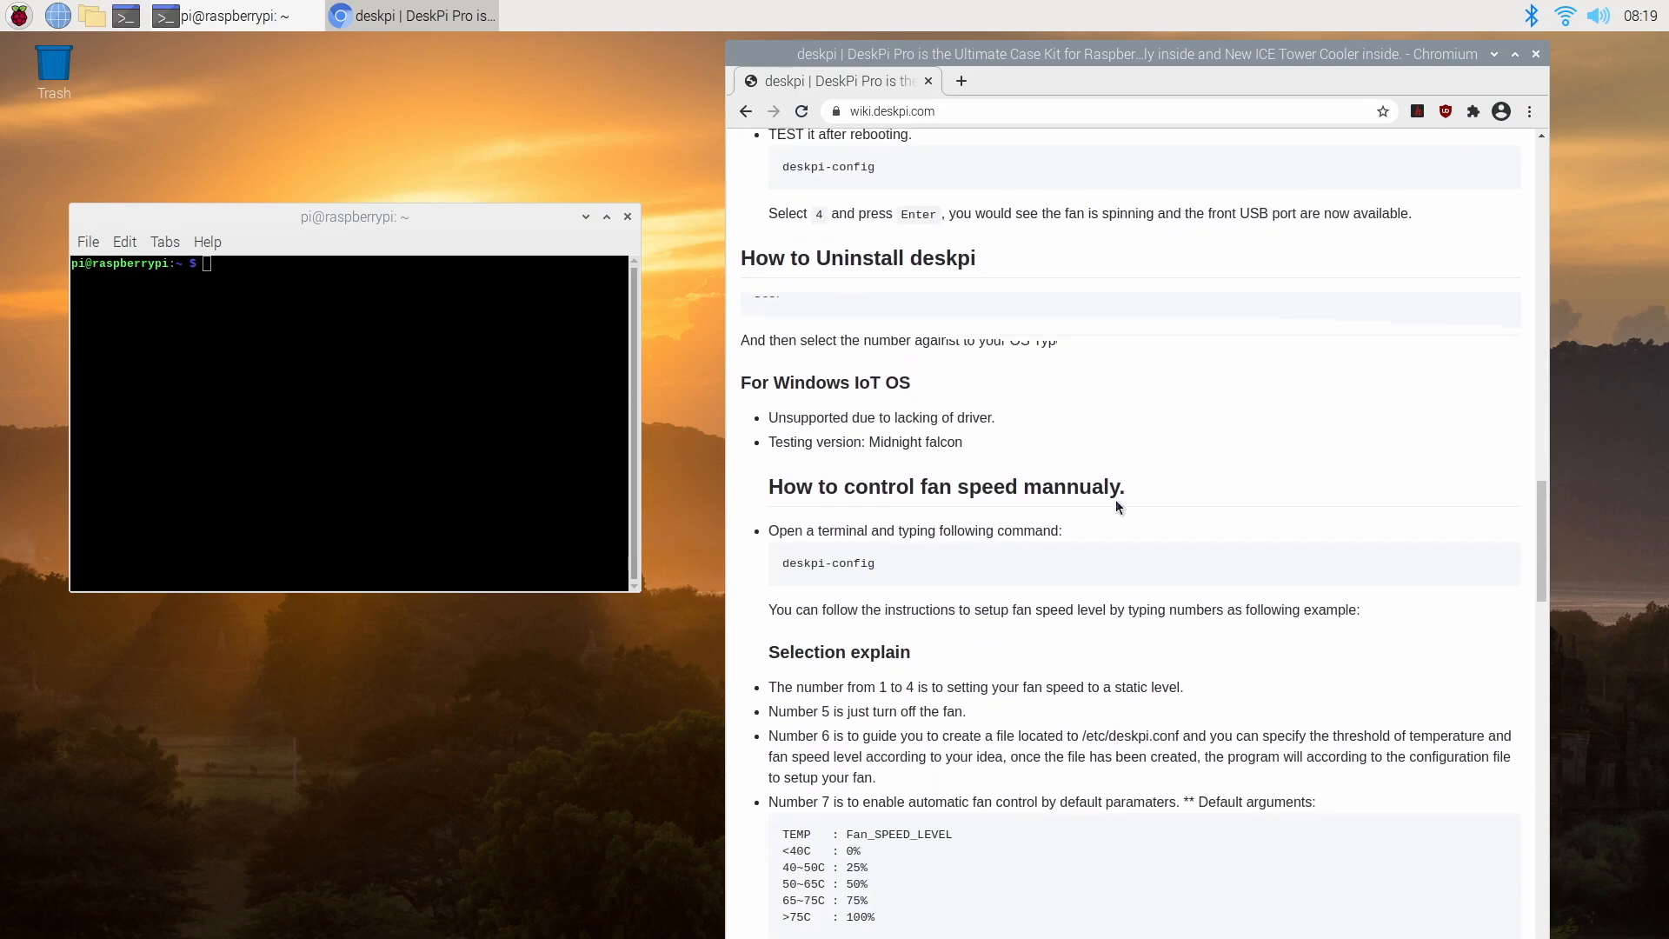
pyautogui.scroll(3)
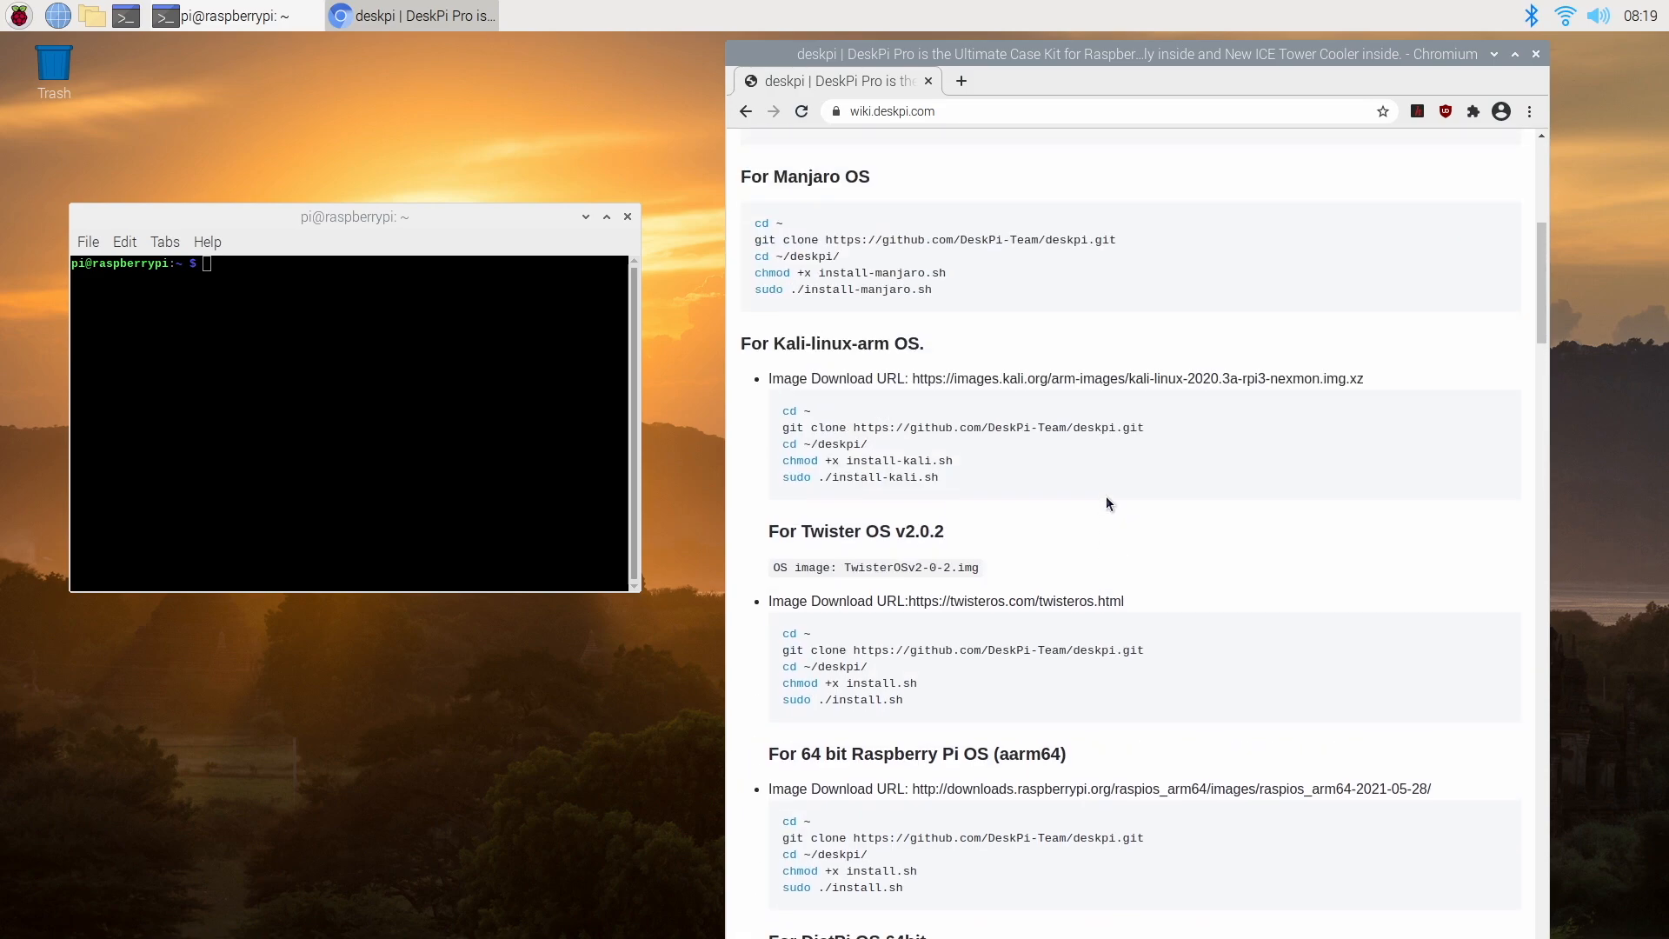
pyautogui.scroll(3)
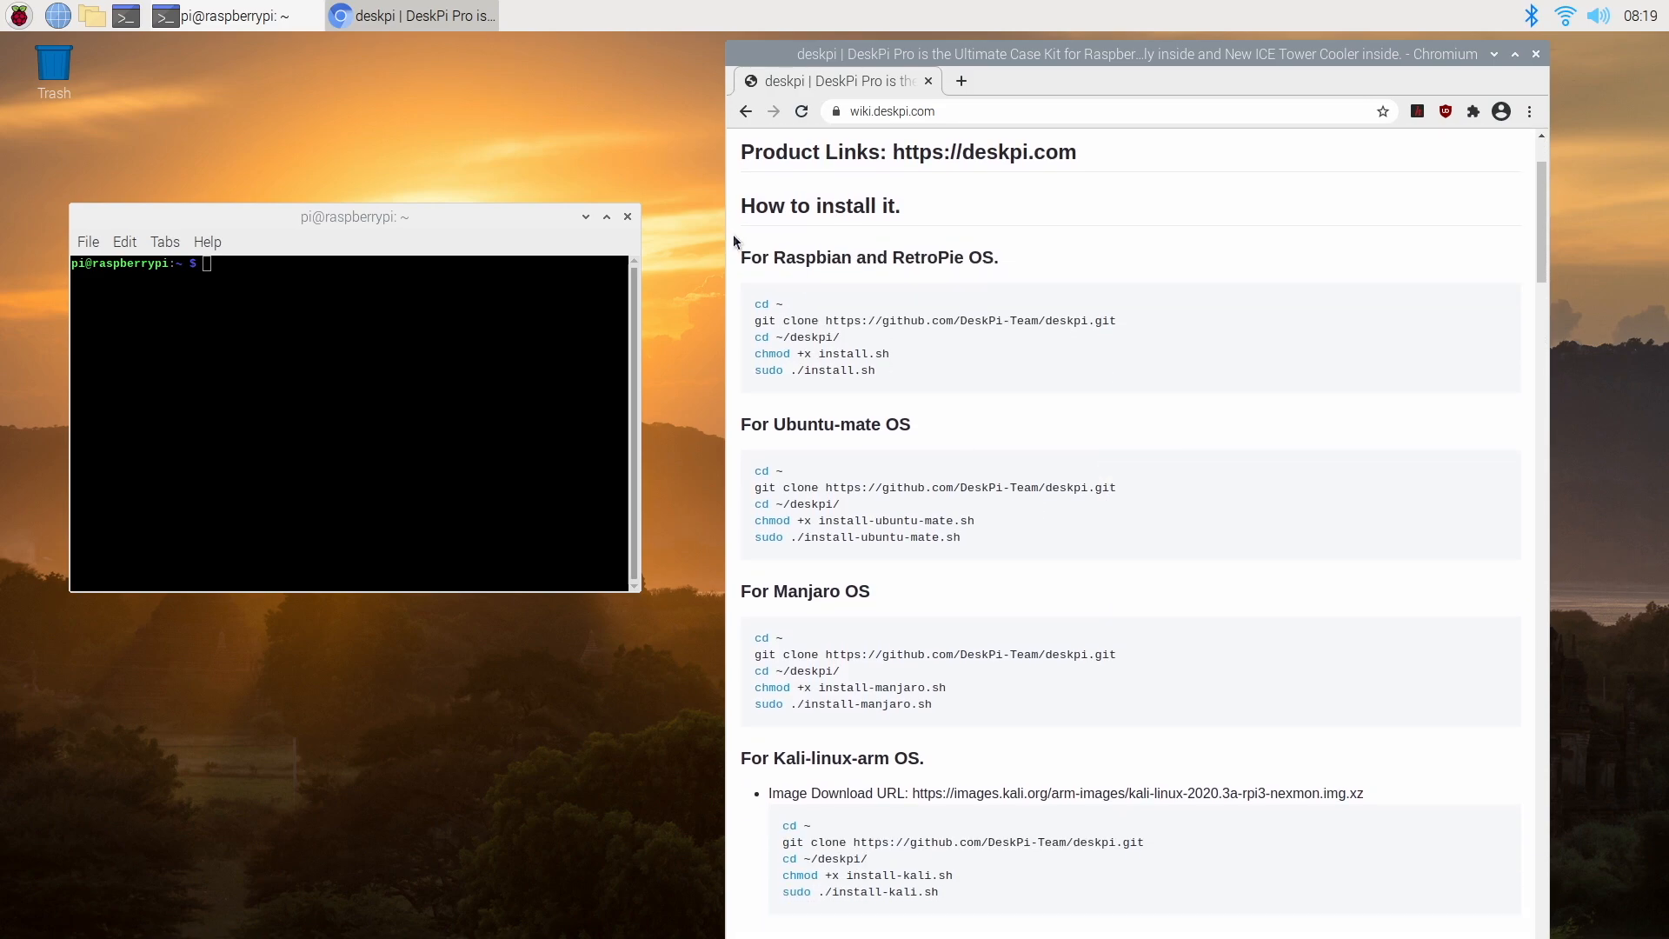
pyautogui.moveTo(990, 289)
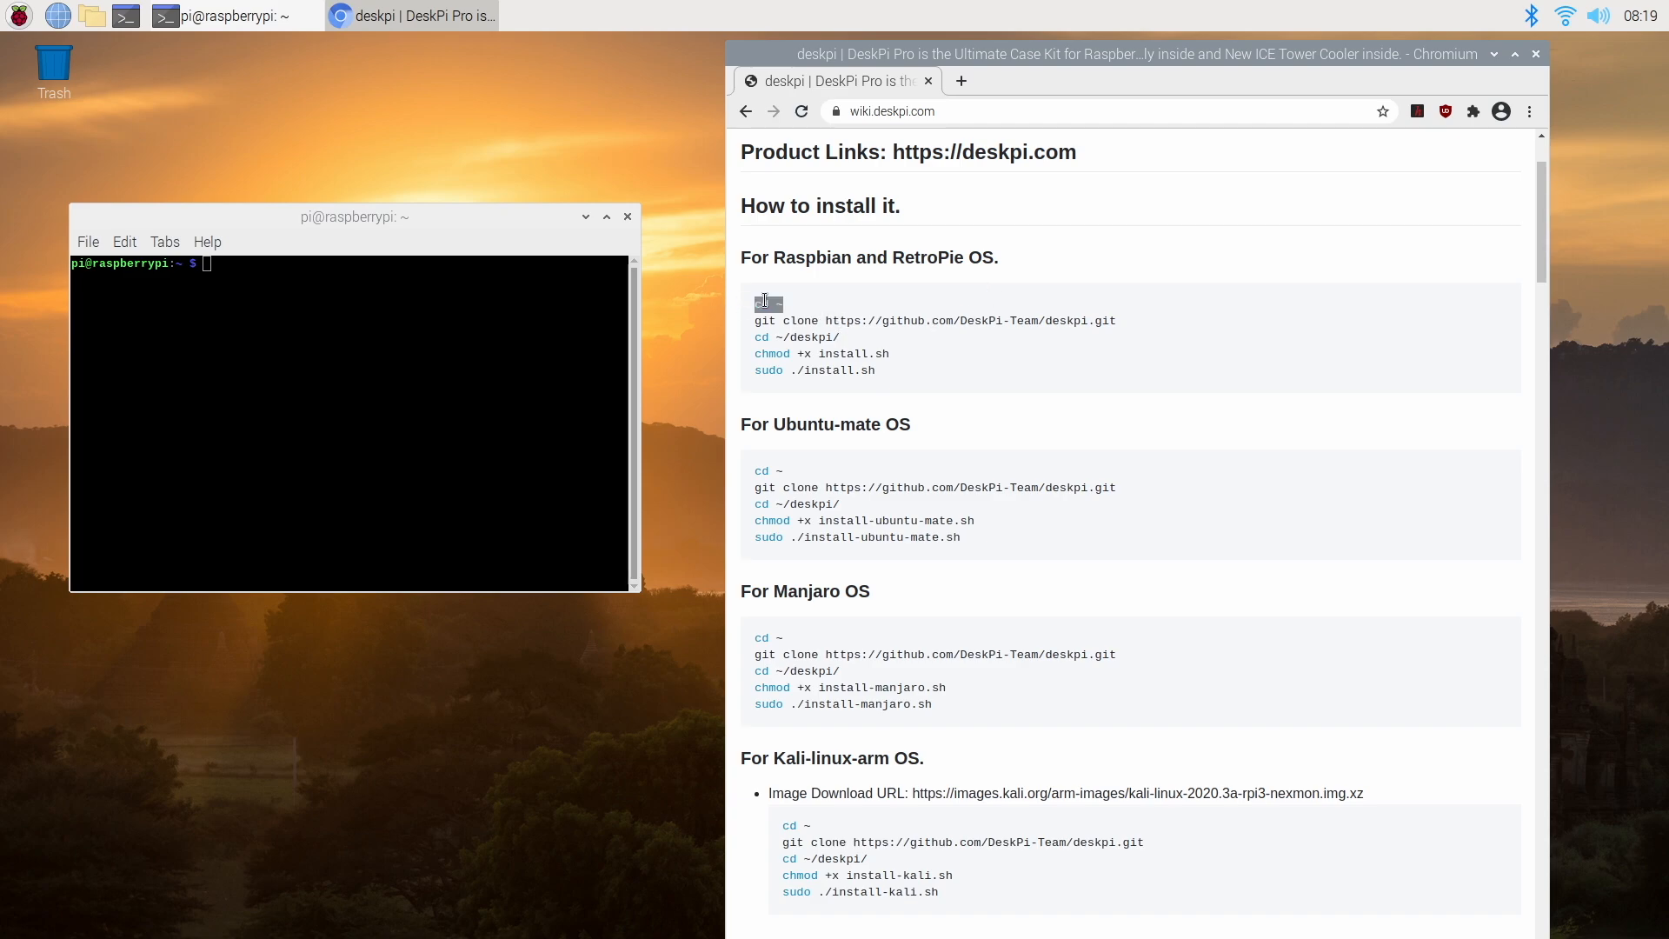
pyautogui.rightClick(255, 271)
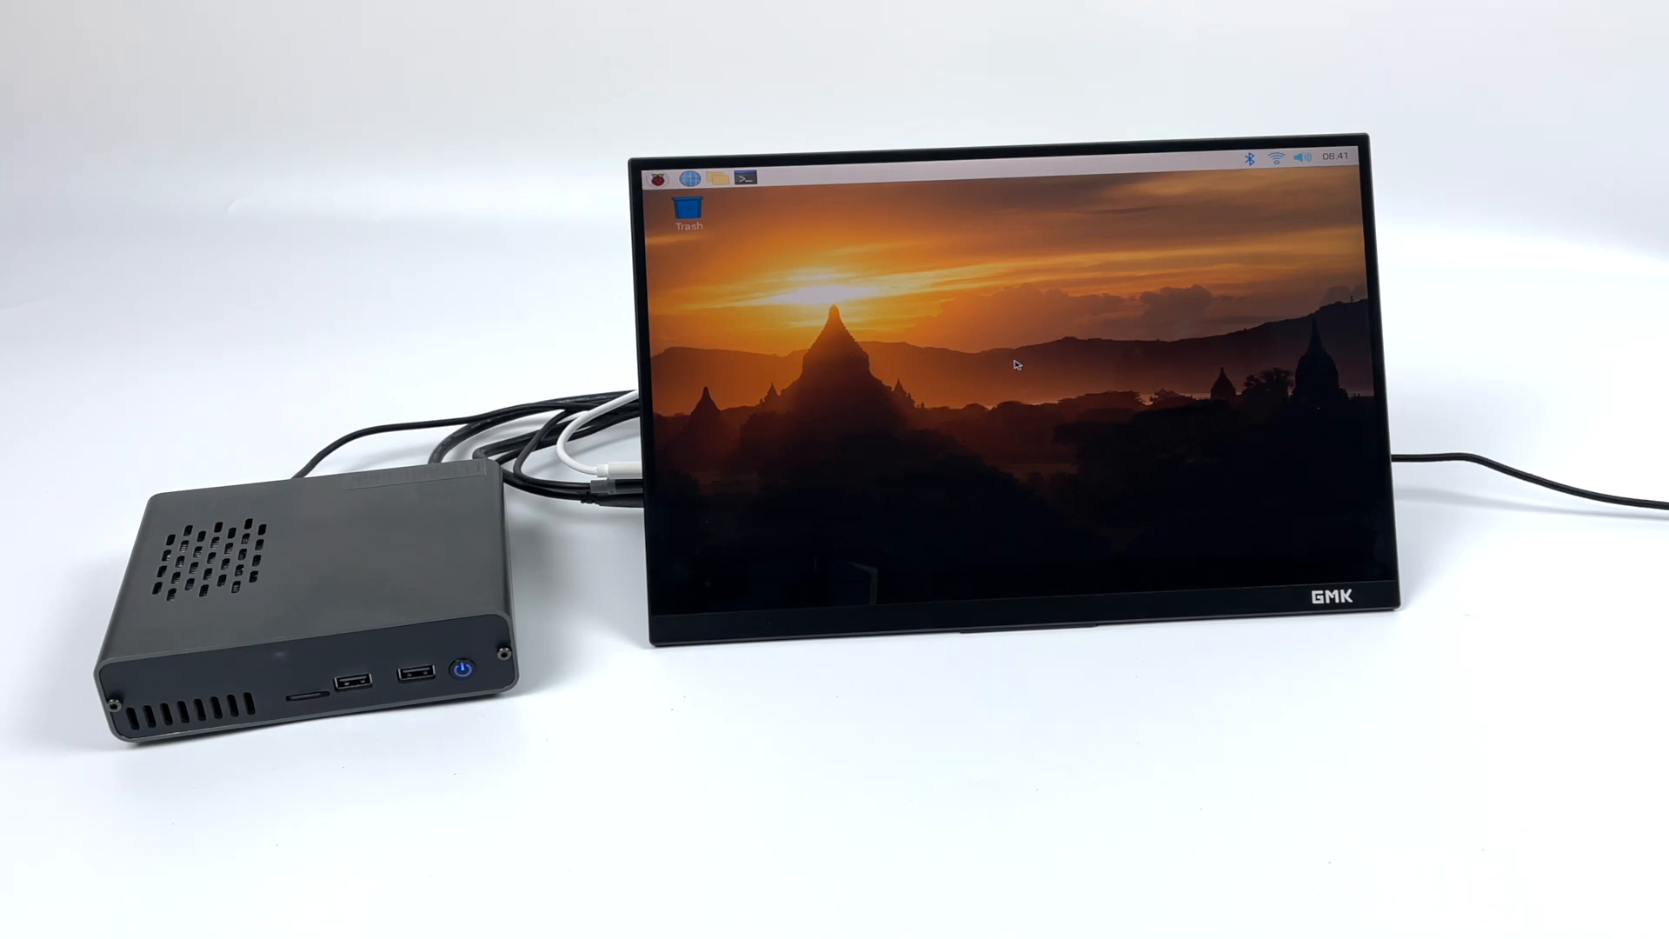
# Bring up the Raspberry Pi applications menu on the DeskPi-booted desktop
pyautogui.click(657, 178)
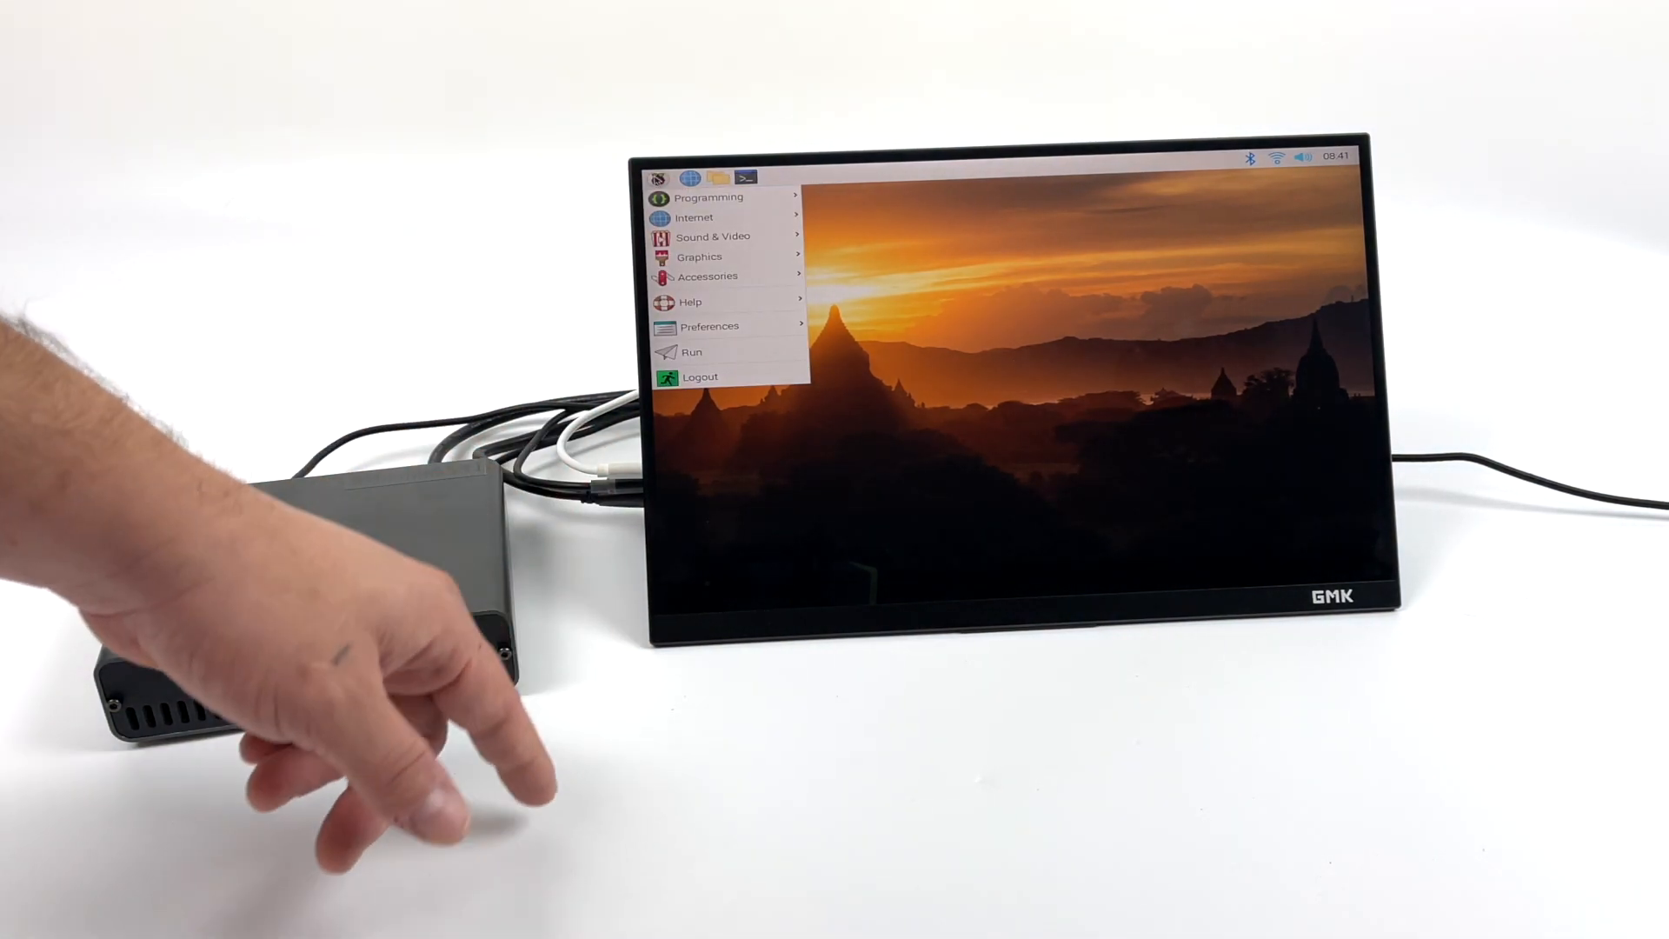